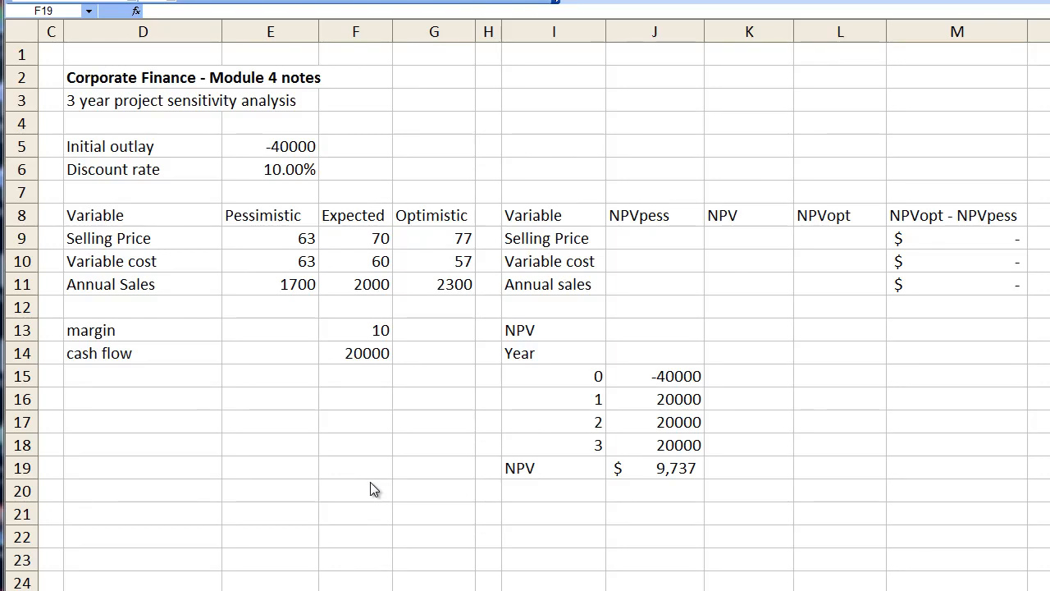
mouse_move(350, 429)
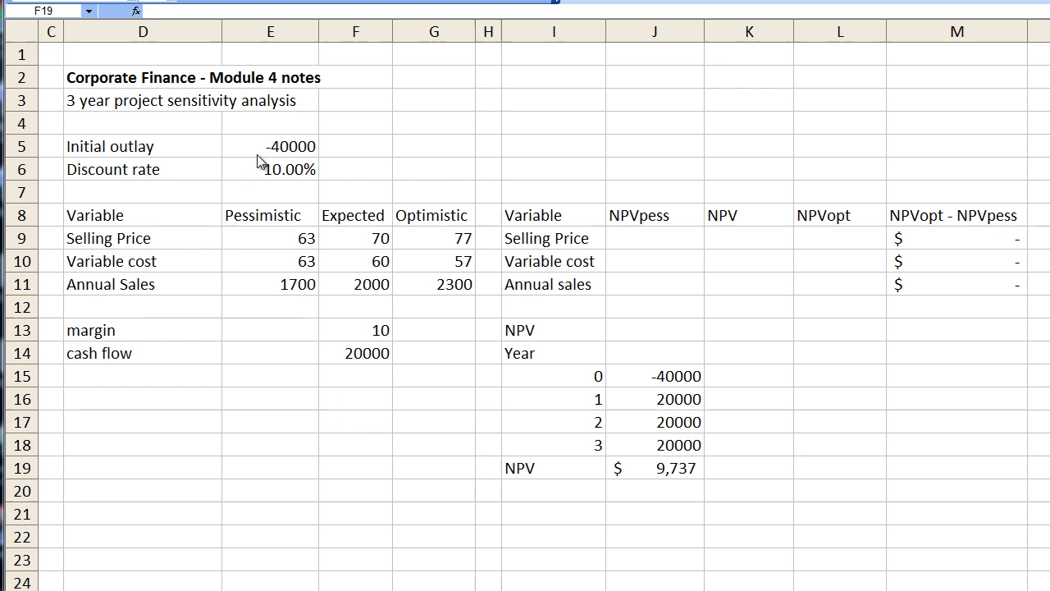
- Review the discount rate, scenario inputs table, expected variable cost and margin calculation
click(269, 146)
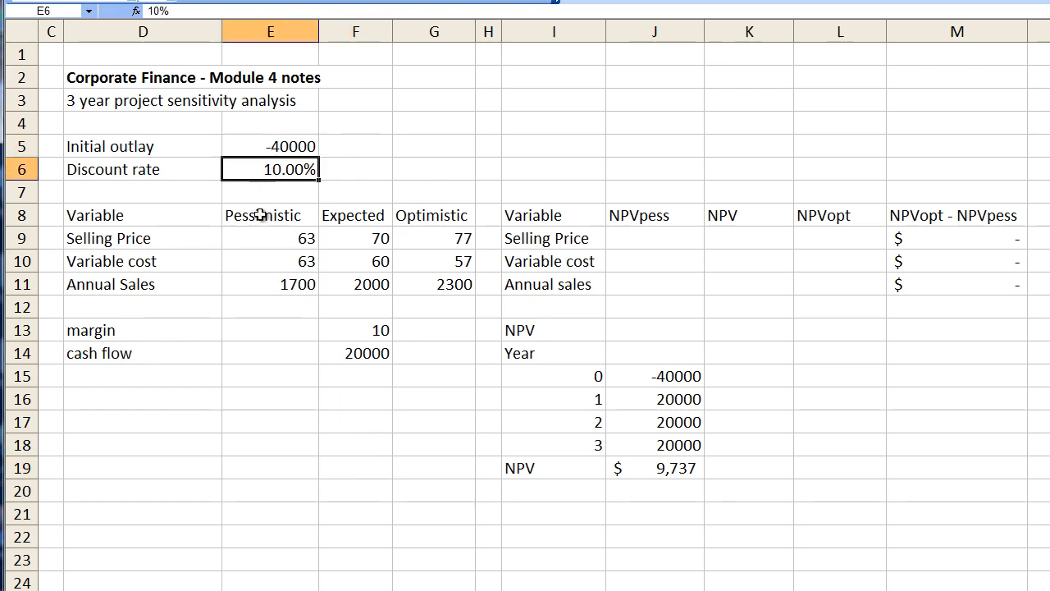
mouse_move(302, 293)
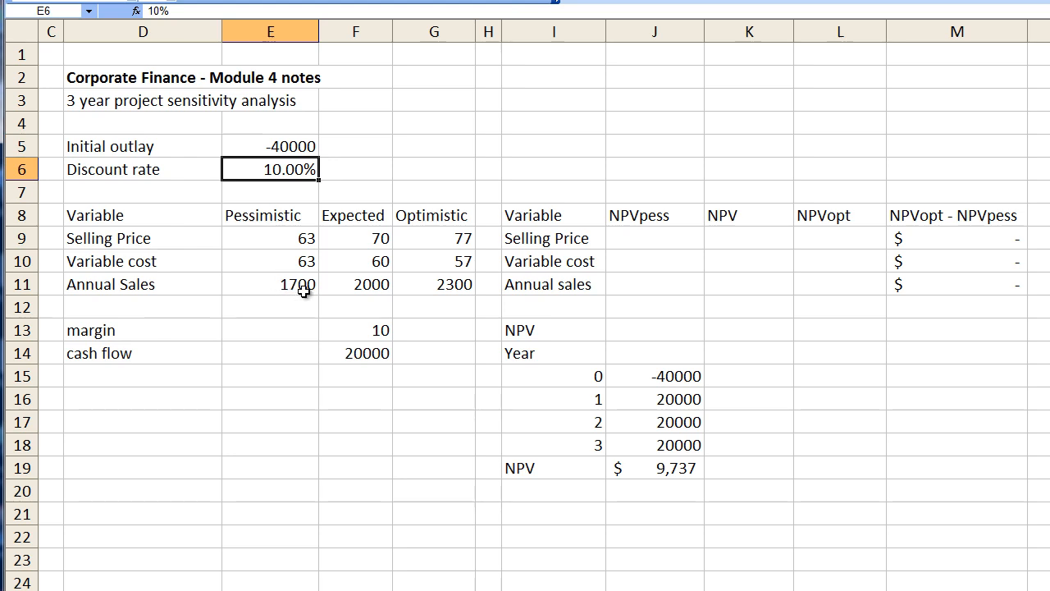
mouse_move(305, 236)
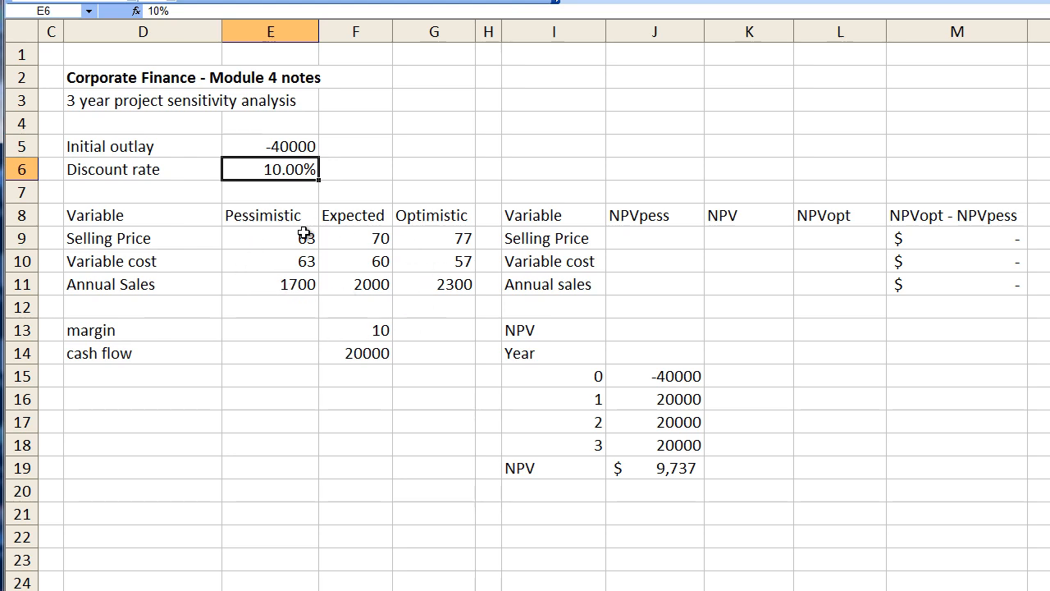
drag(94, 215, 454, 284)
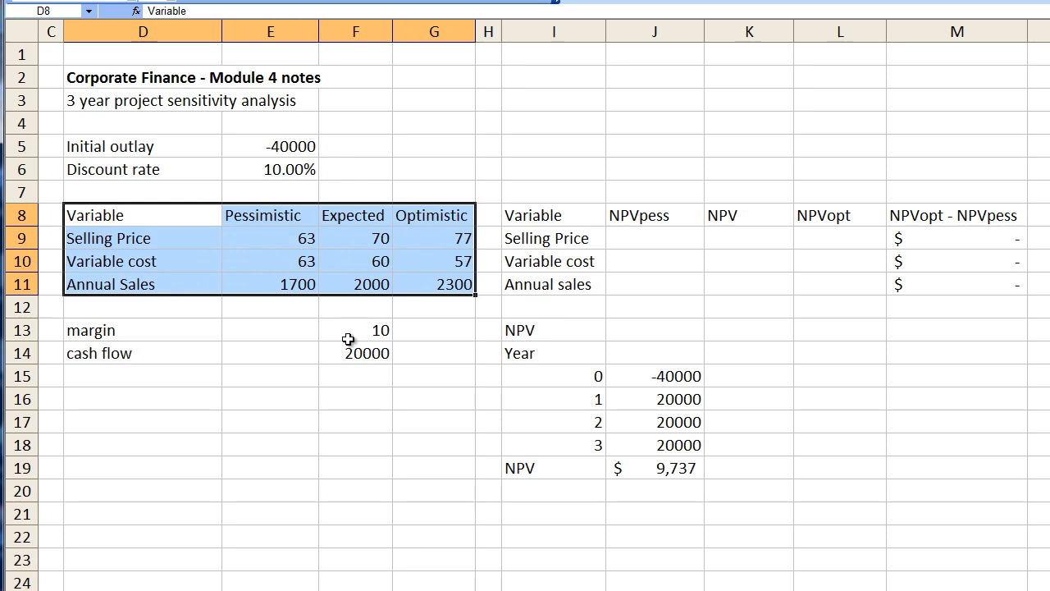
click(144, 238)
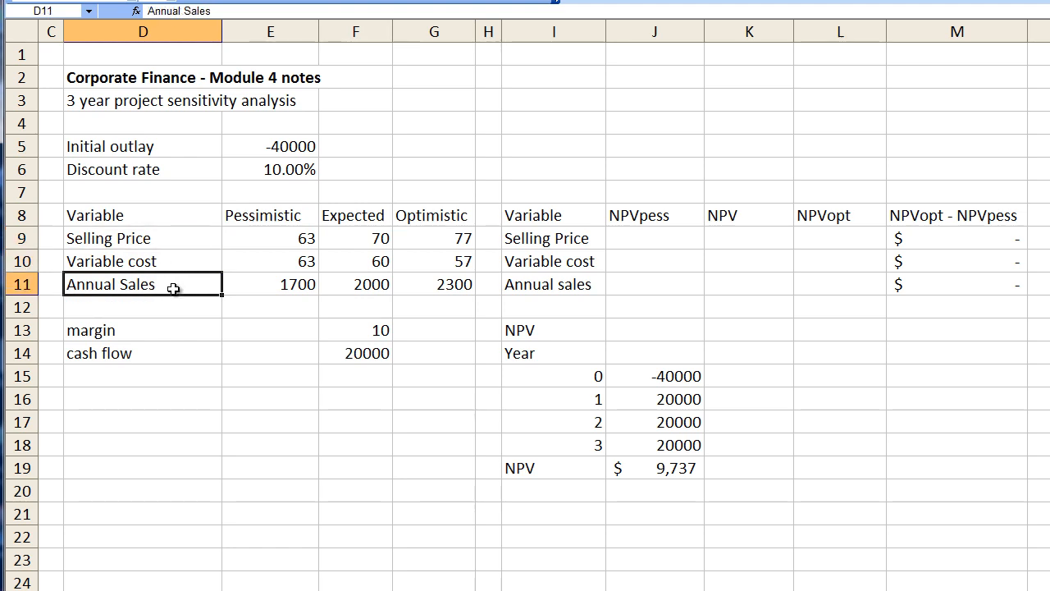
mouse_move(351, 293)
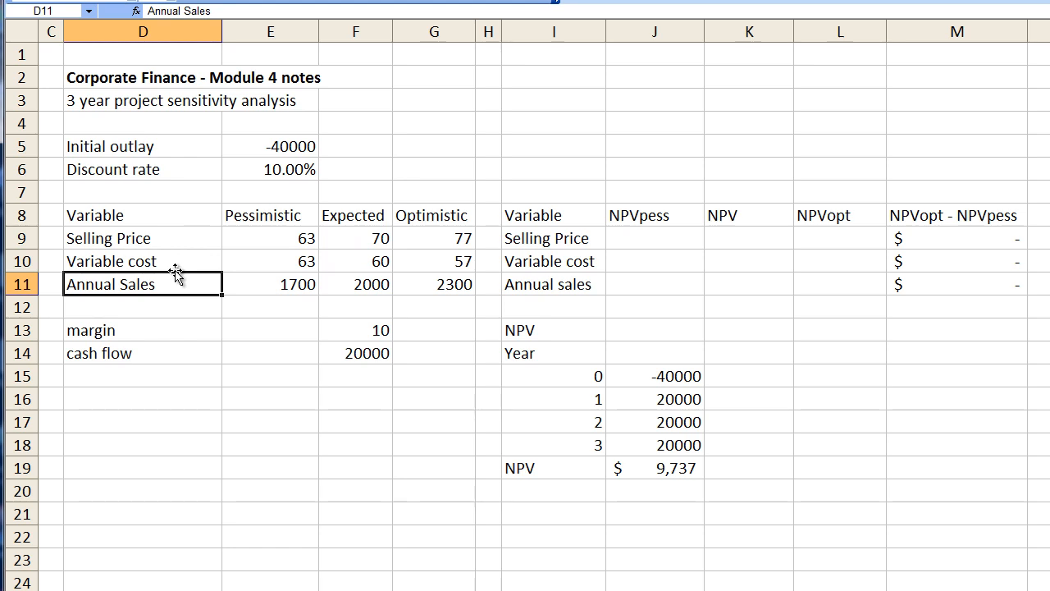
mouse_move(242, 285)
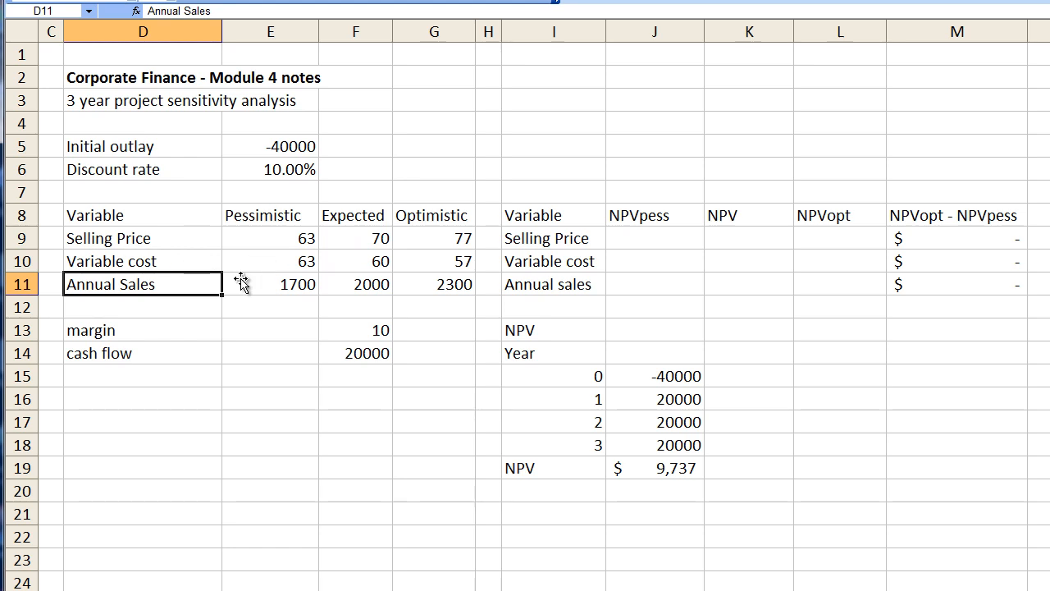
click(356, 330)
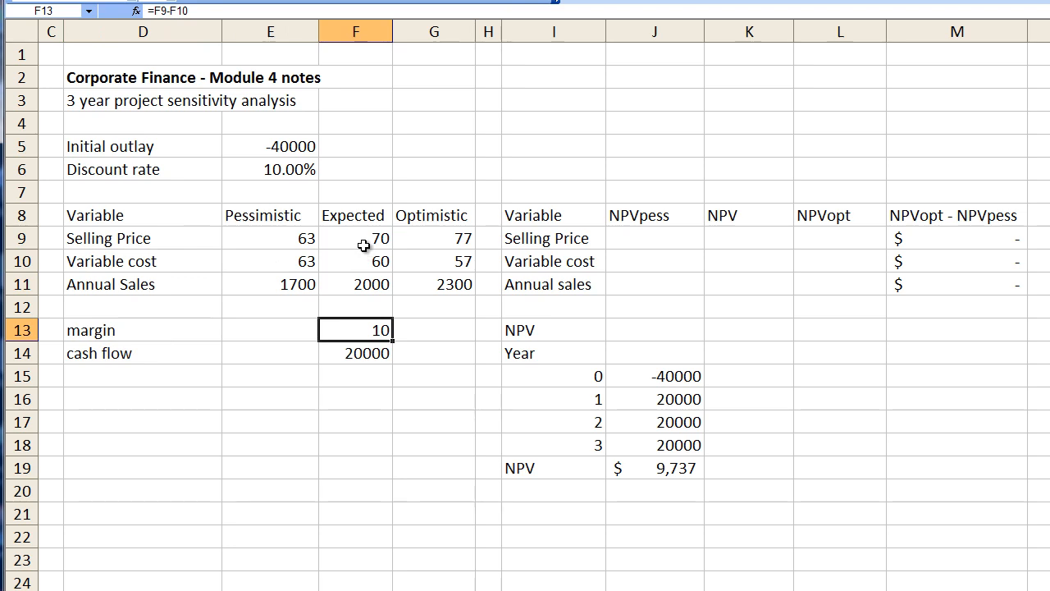
click(356, 238)
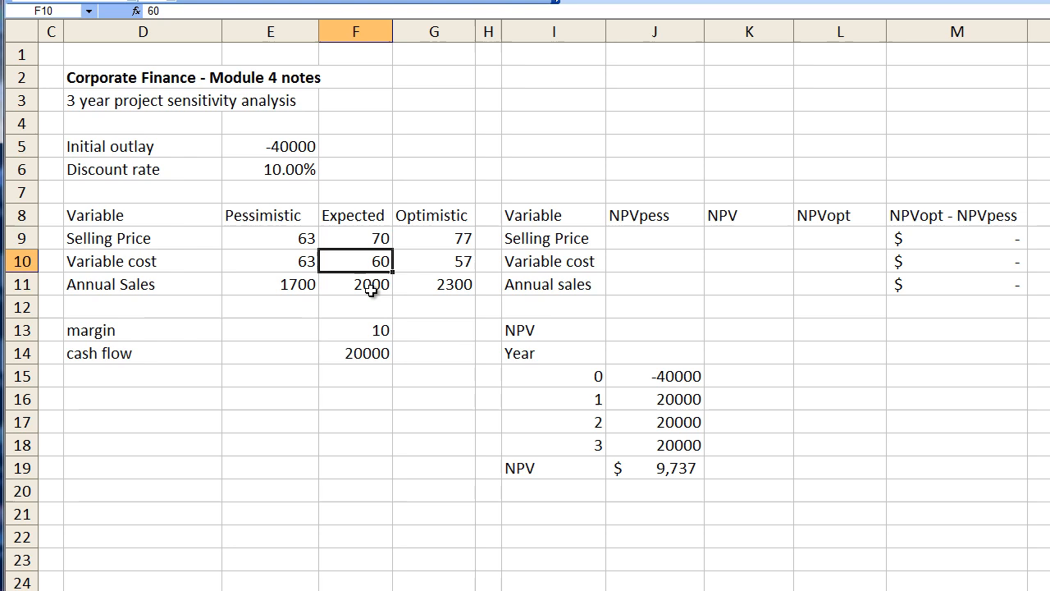
click(356, 329)
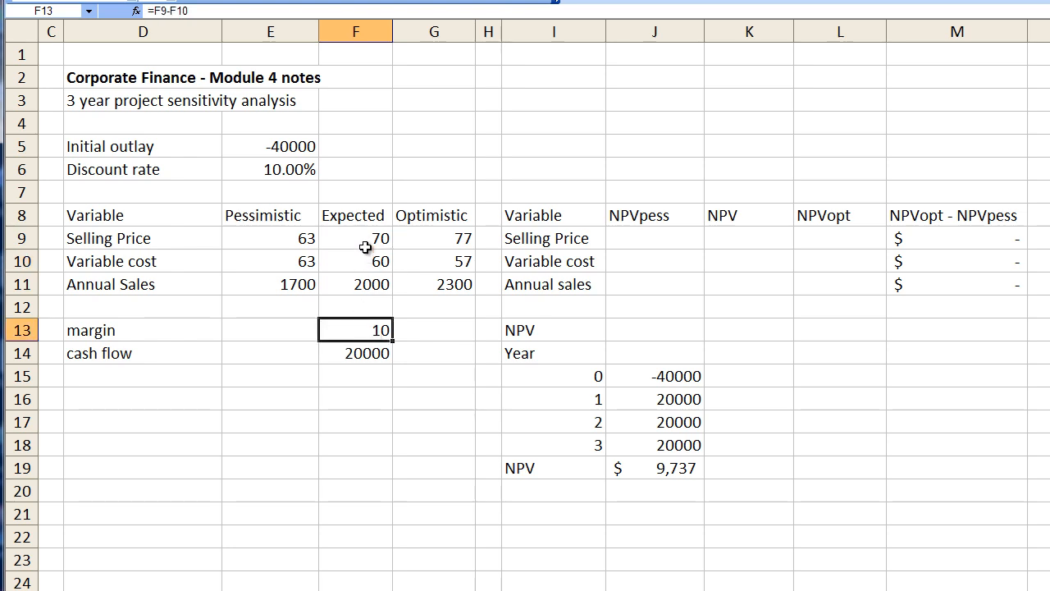
mouse_move(361, 215)
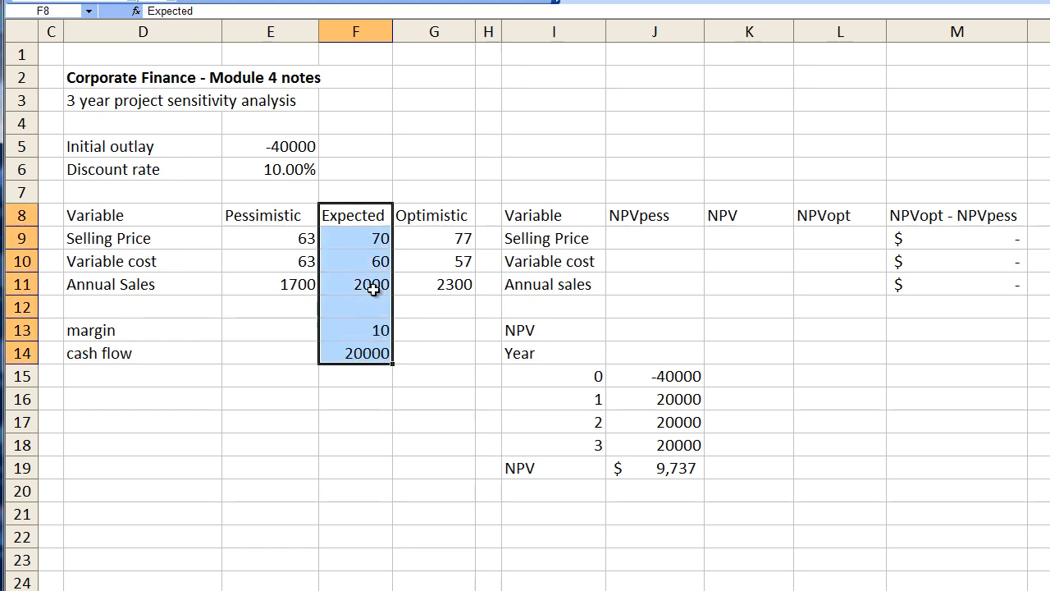
click(270, 215)
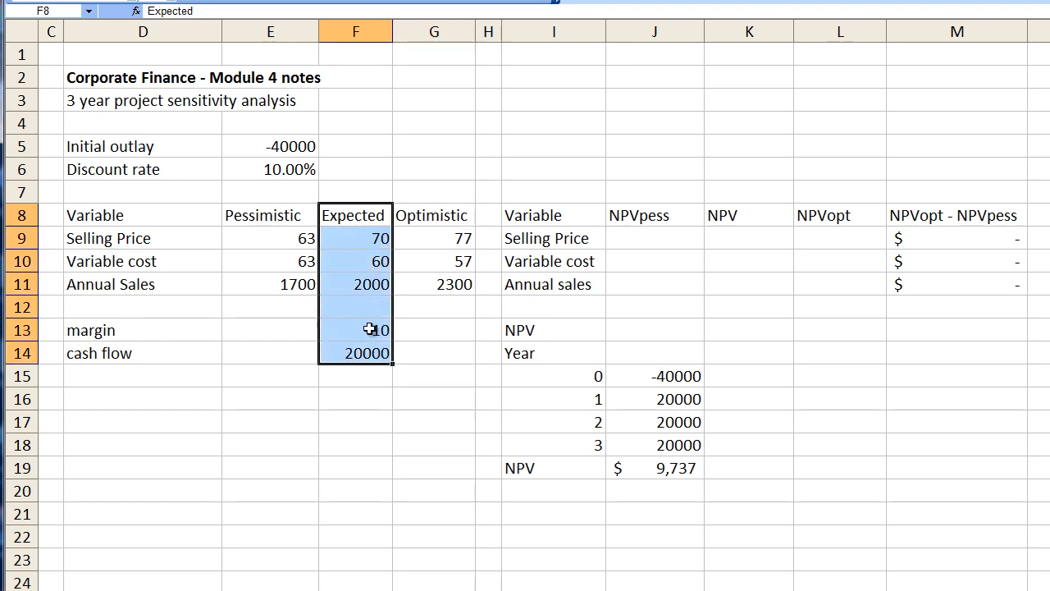
- Enter the margin as =F9-F10, link year 0 cash flow with =E5, and check year 3
text(=F9-F10)
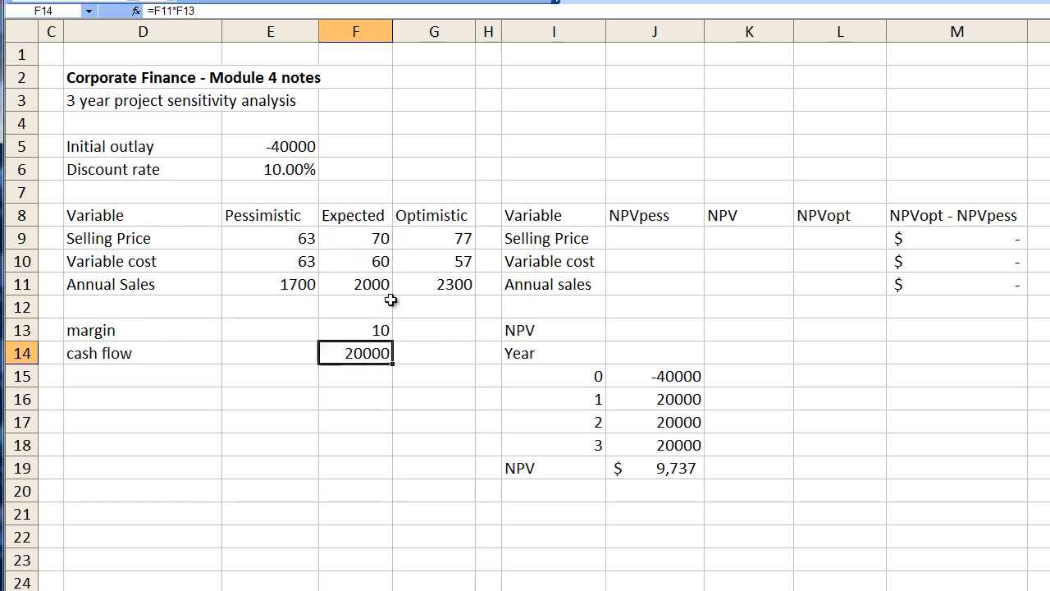
mouse_move(241, 351)
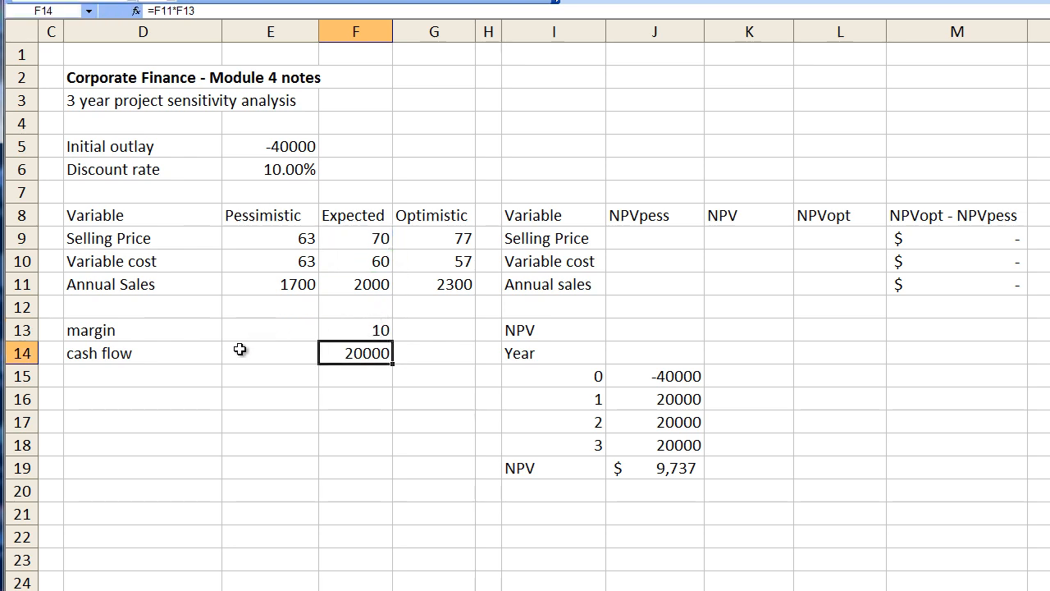
mouse_move(333, 294)
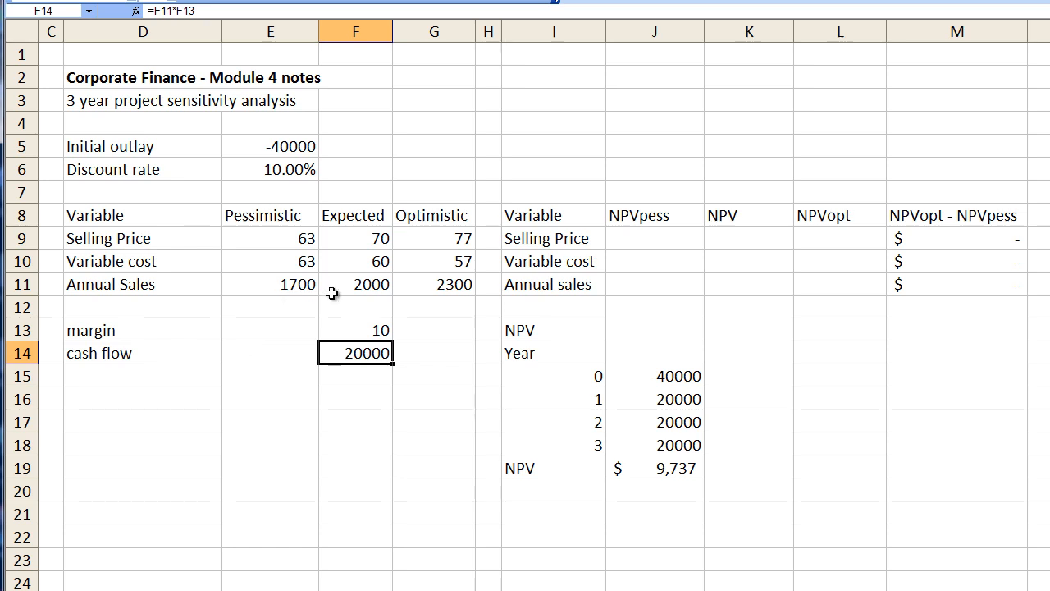
double_click(355, 353)
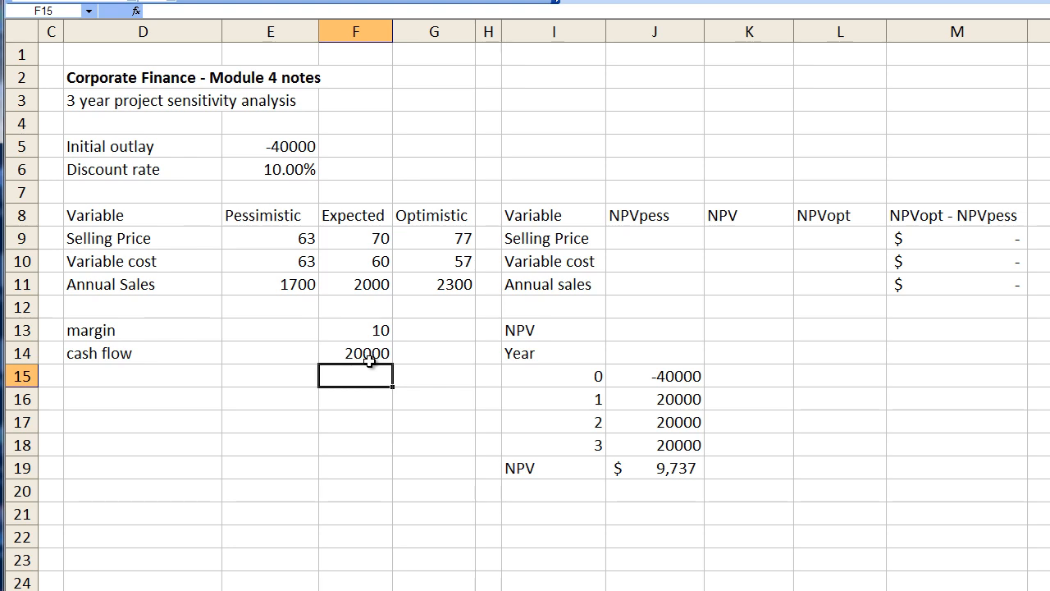
mouse_move(573, 417)
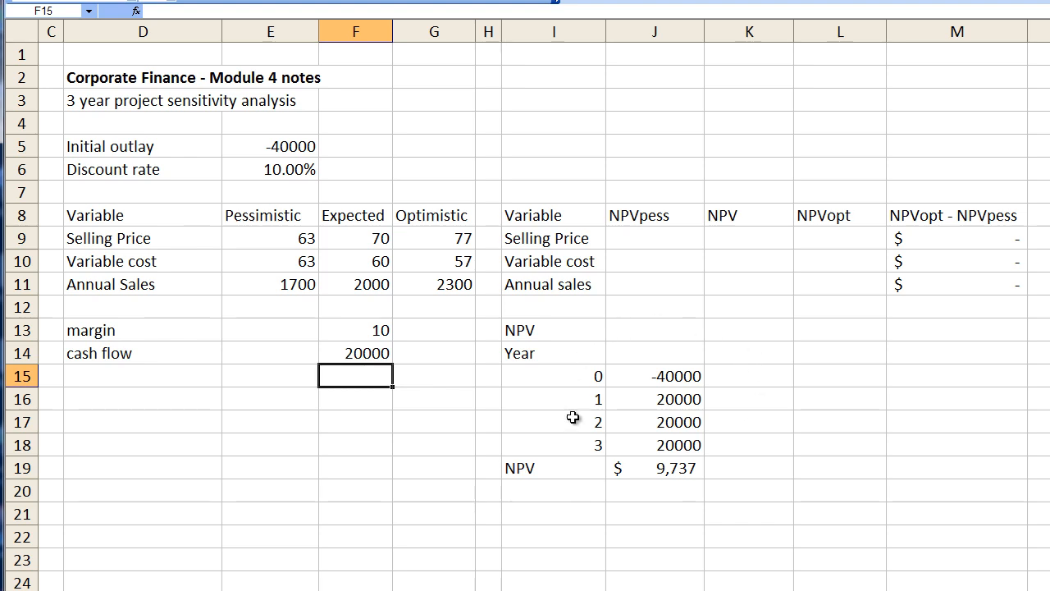
mouse_move(600, 389)
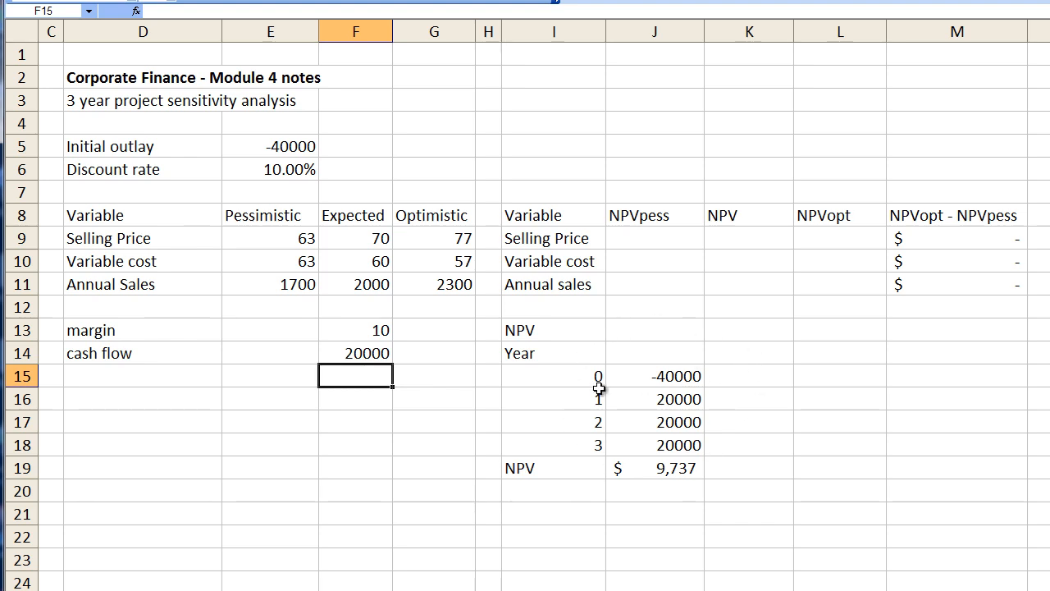
text(=E5)
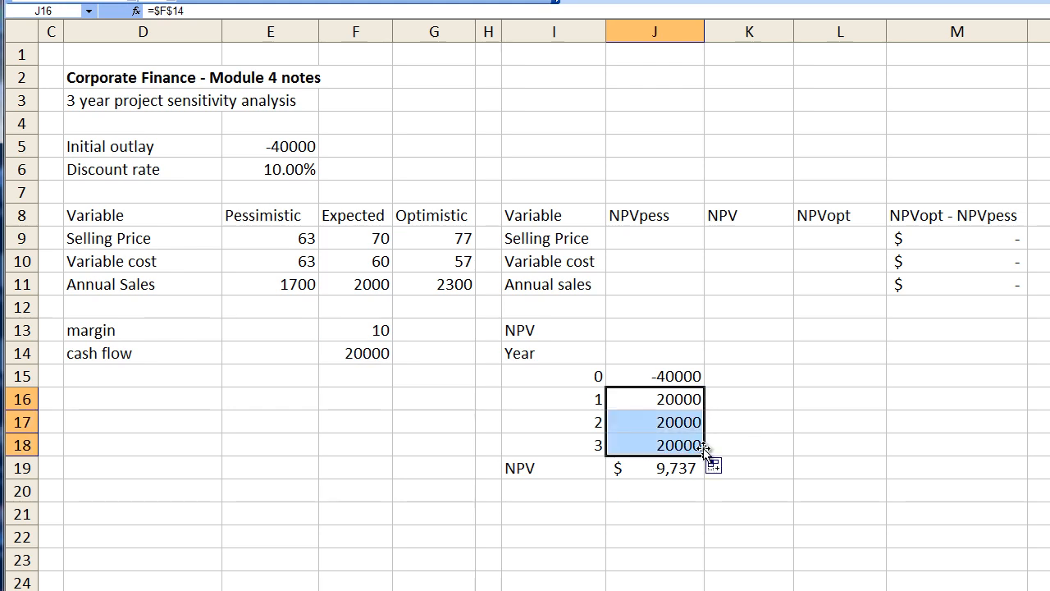
click(748, 444)
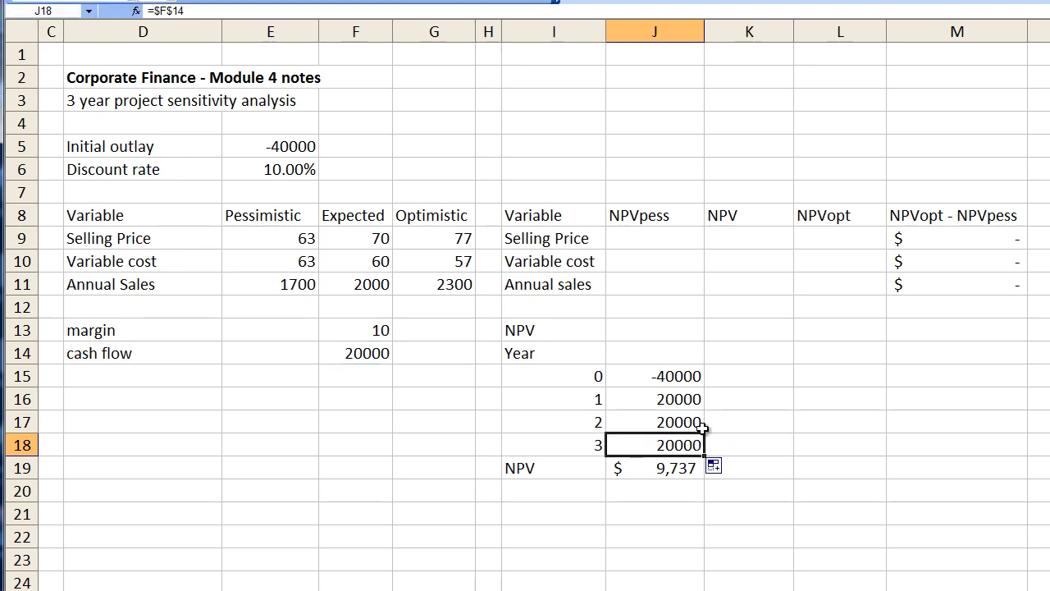
mouse_move(591, 475)
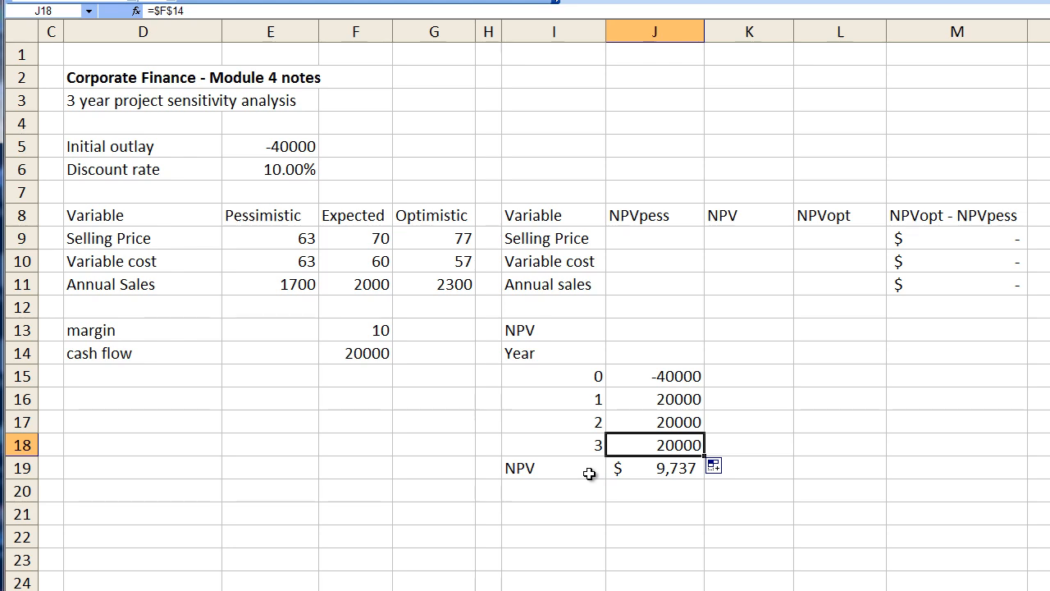
mouse_move(652, 470)
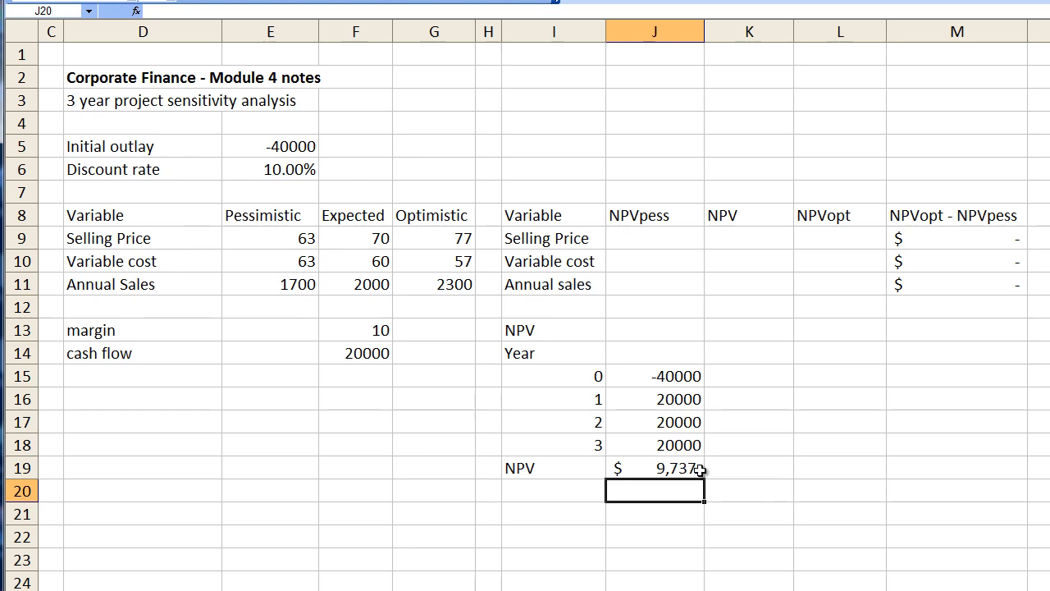
mouse_move(747, 238)
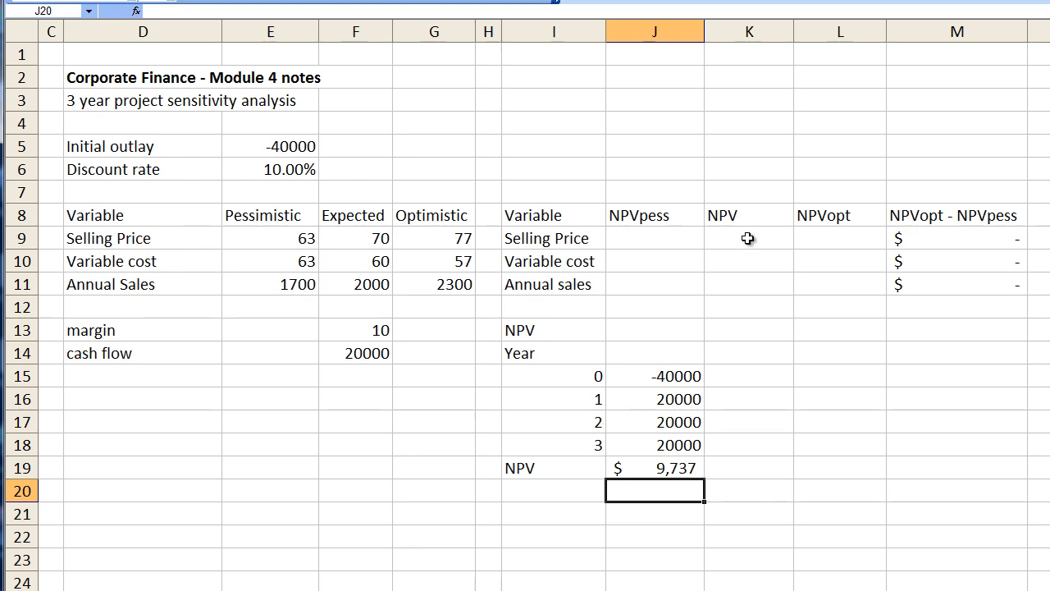
- Enter 9,737 as Selling Price's expected NPV and fill it down to the other two variables
drag(554, 215, 655, 238)
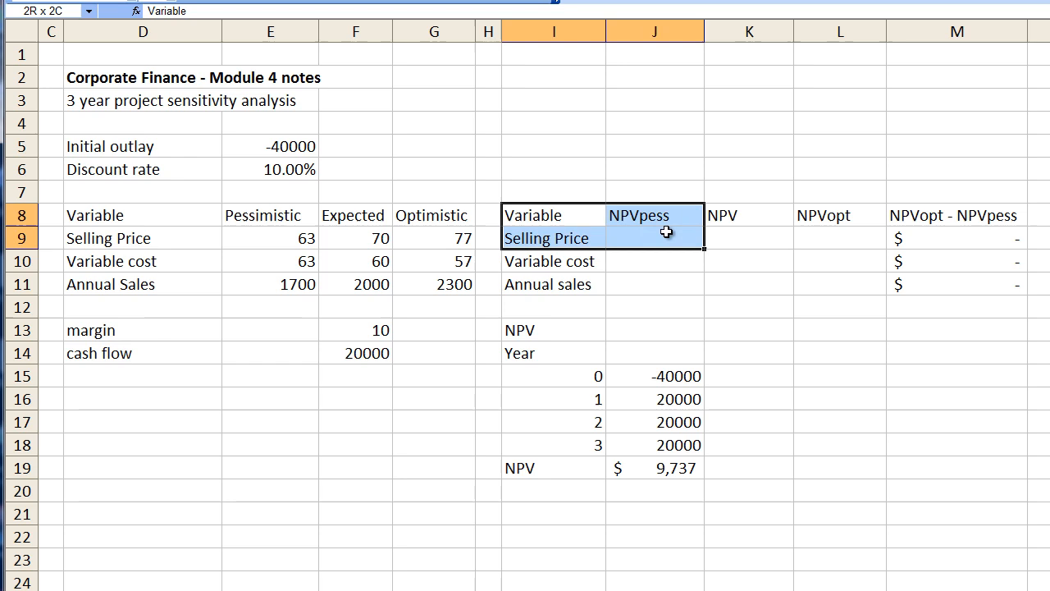
drag(667, 232, 846, 316)
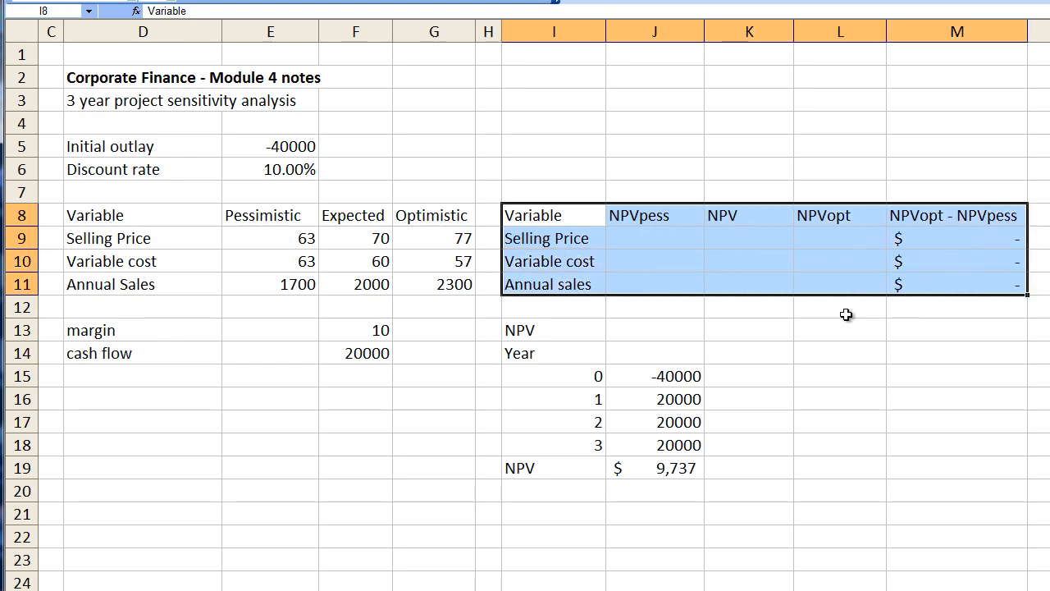
mouse_move(758, 220)
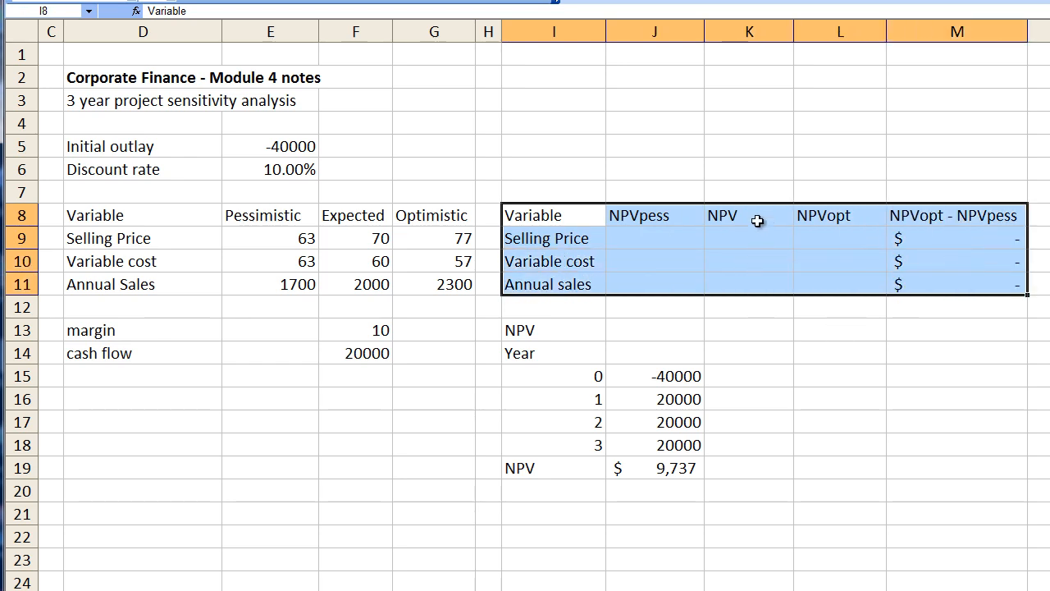
click(748, 238)
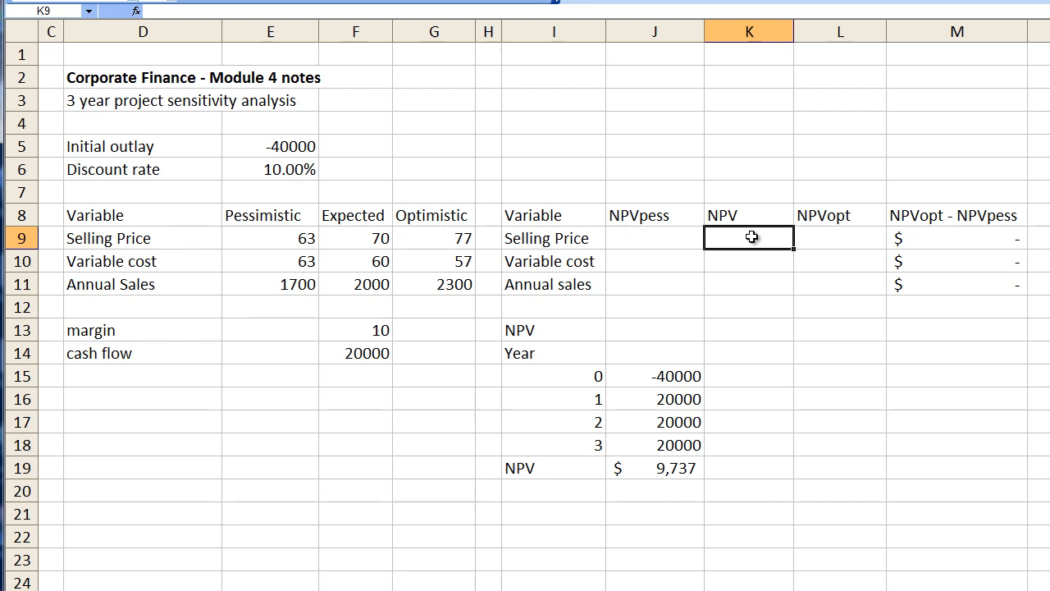
text(9737)
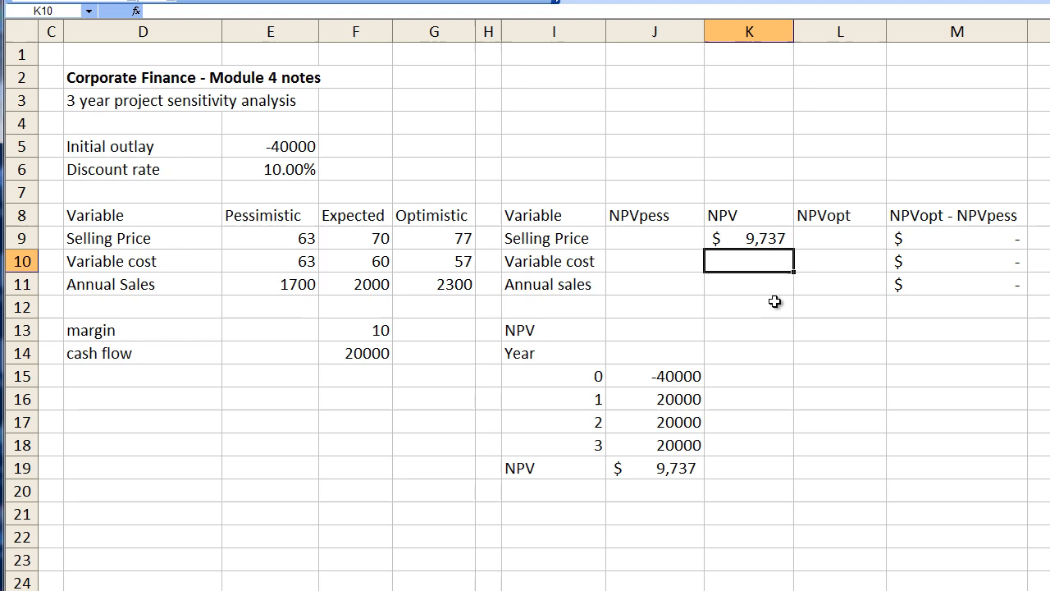
mouse_move(770, 333)
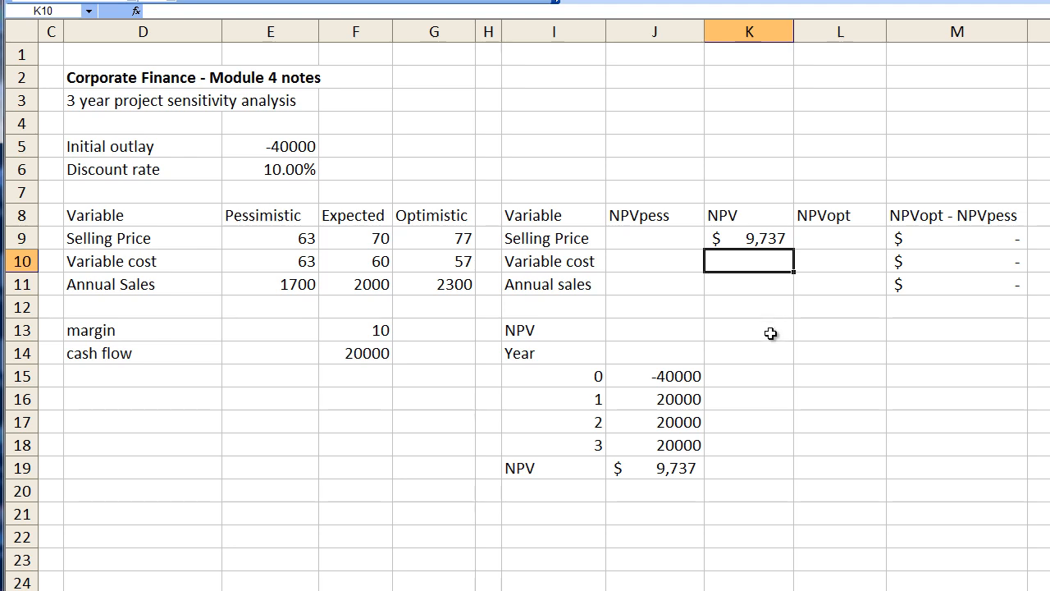
mouse_move(757, 302)
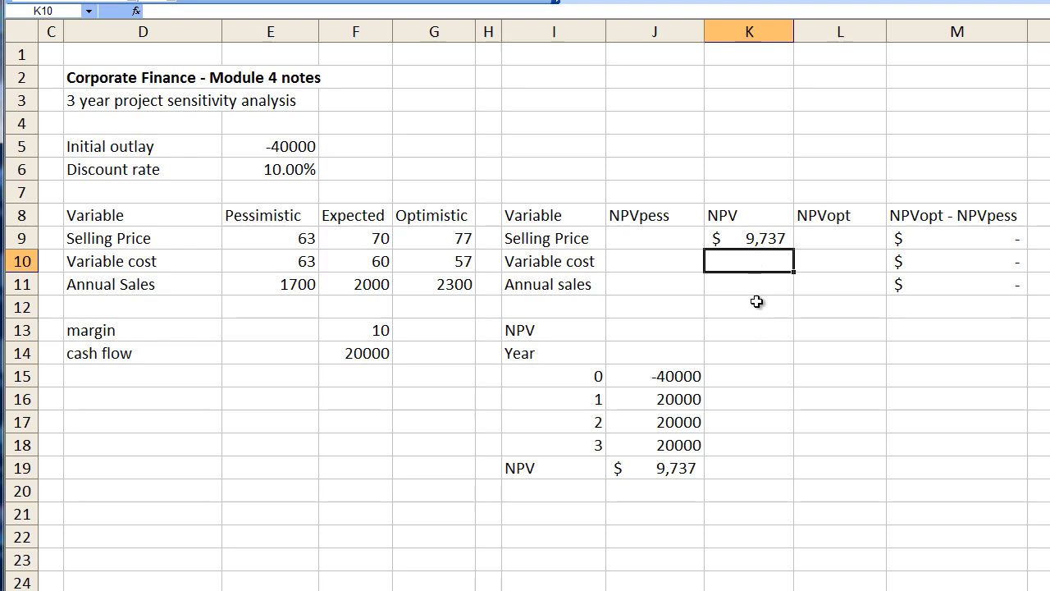
mouse_move(753, 310)
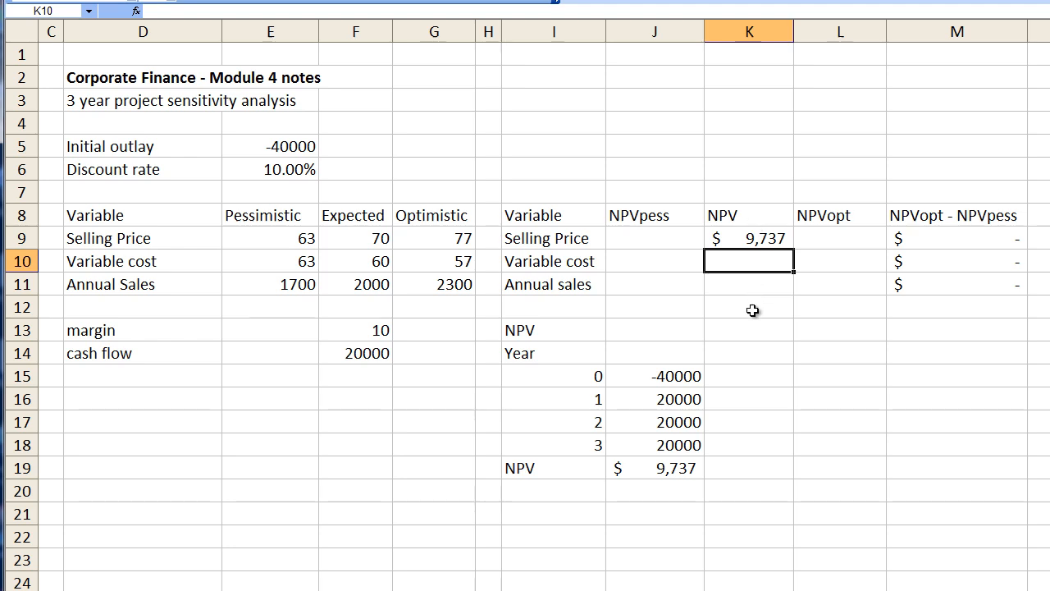
click(748, 238)
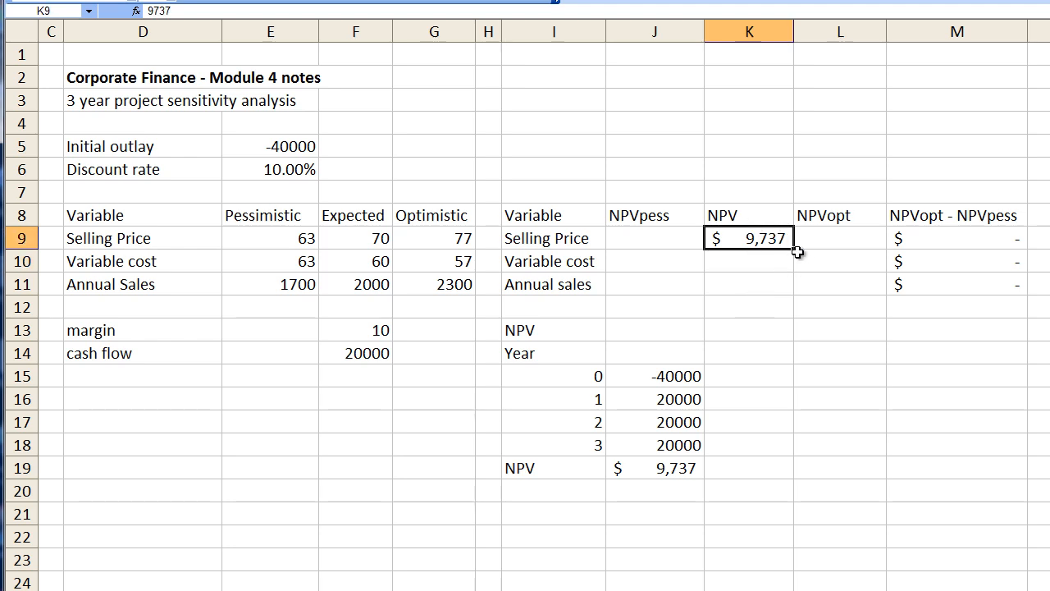
drag(748, 238, 749, 284)
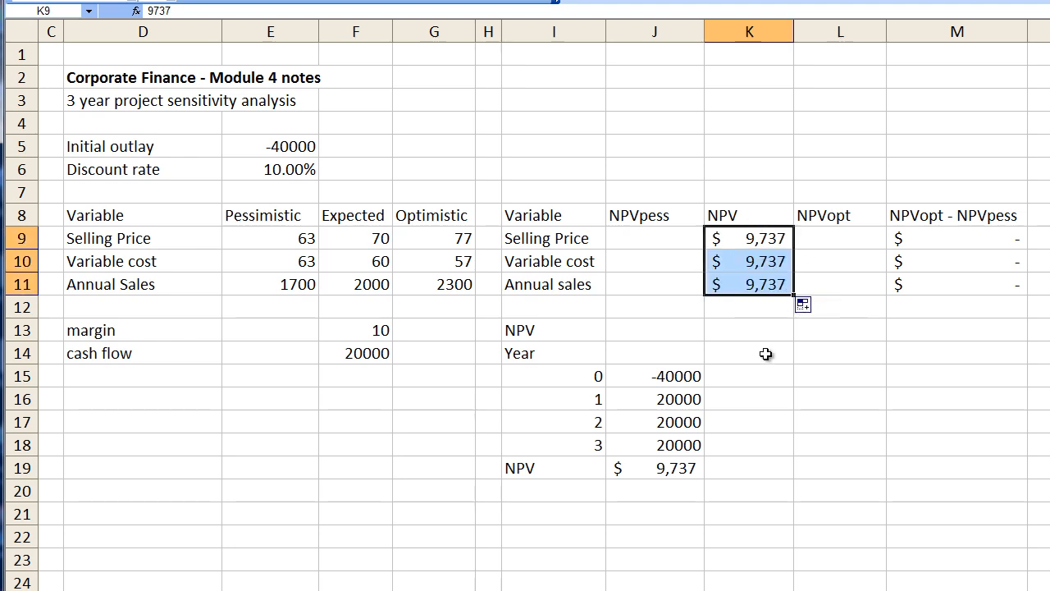
mouse_move(656, 237)
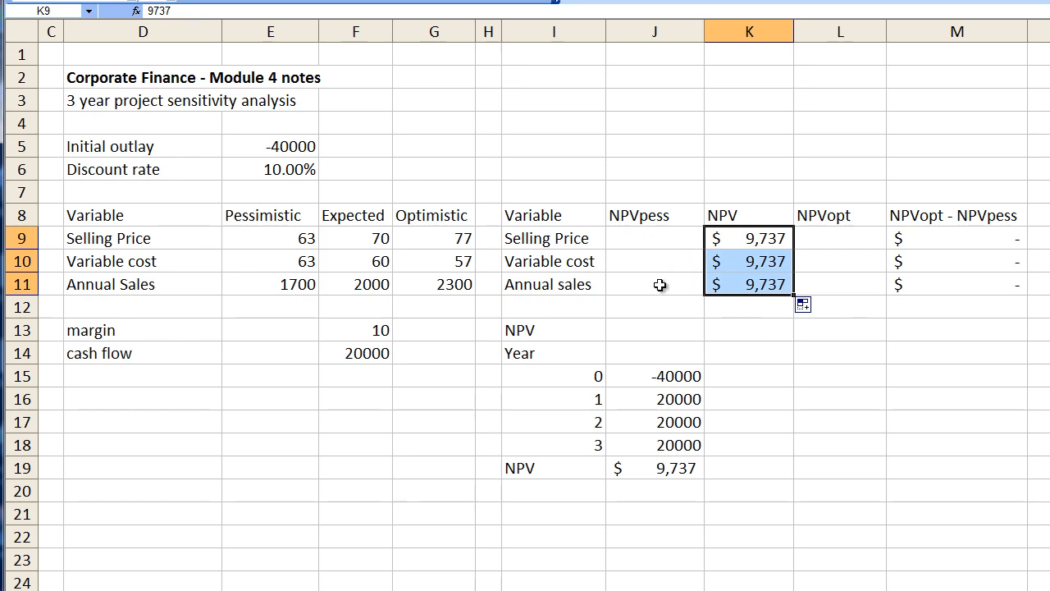
mouse_move(862, 241)
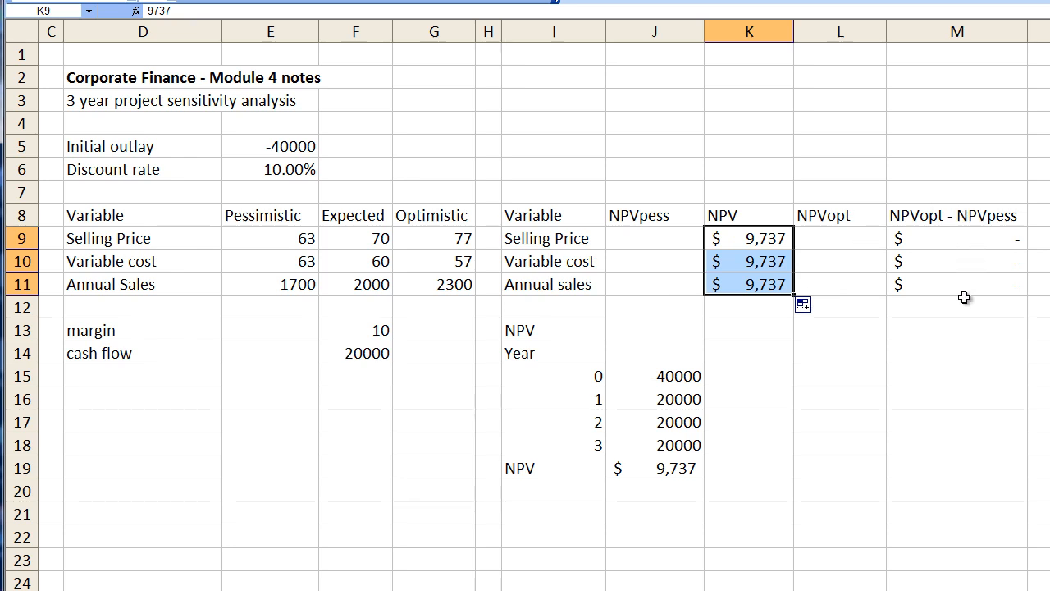
mouse_move(696, 238)
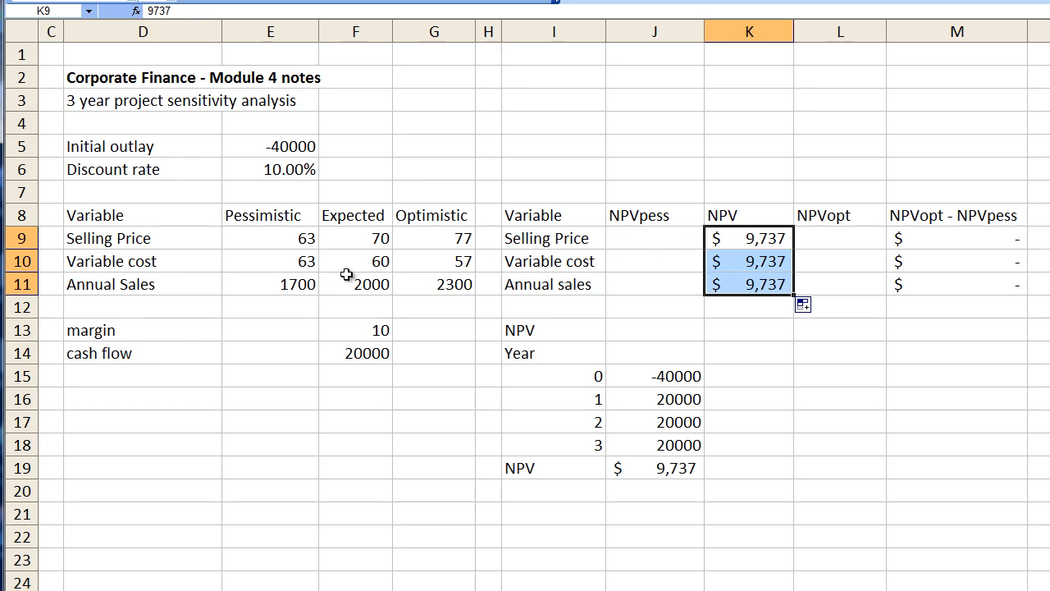
- Base the margin on the pessimistic selling price and enter -25,079 as its pessimistic NPV
click(356, 284)
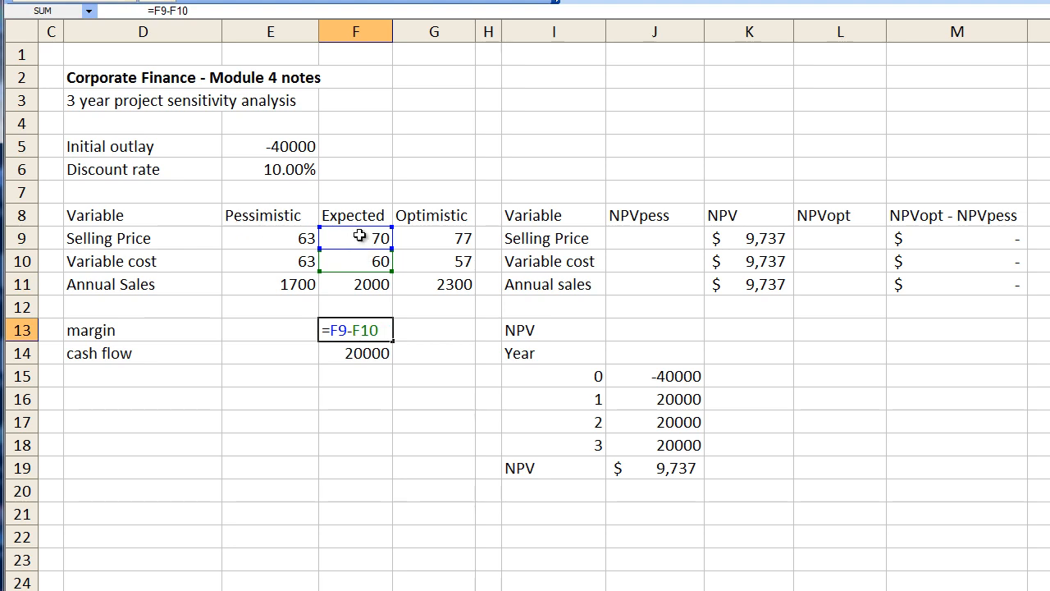
click(270, 238)
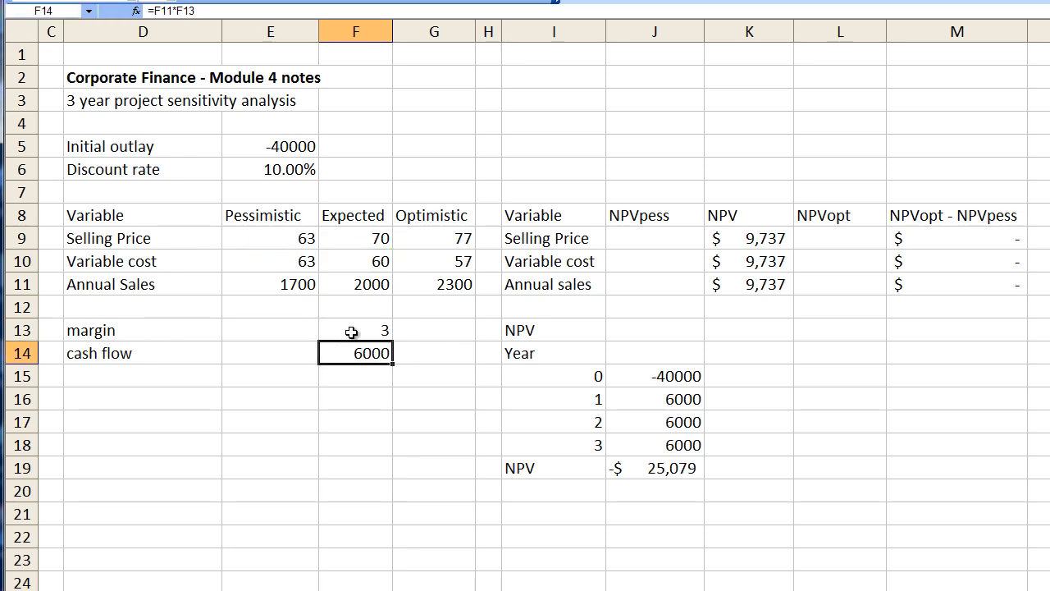
mouse_move(366, 354)
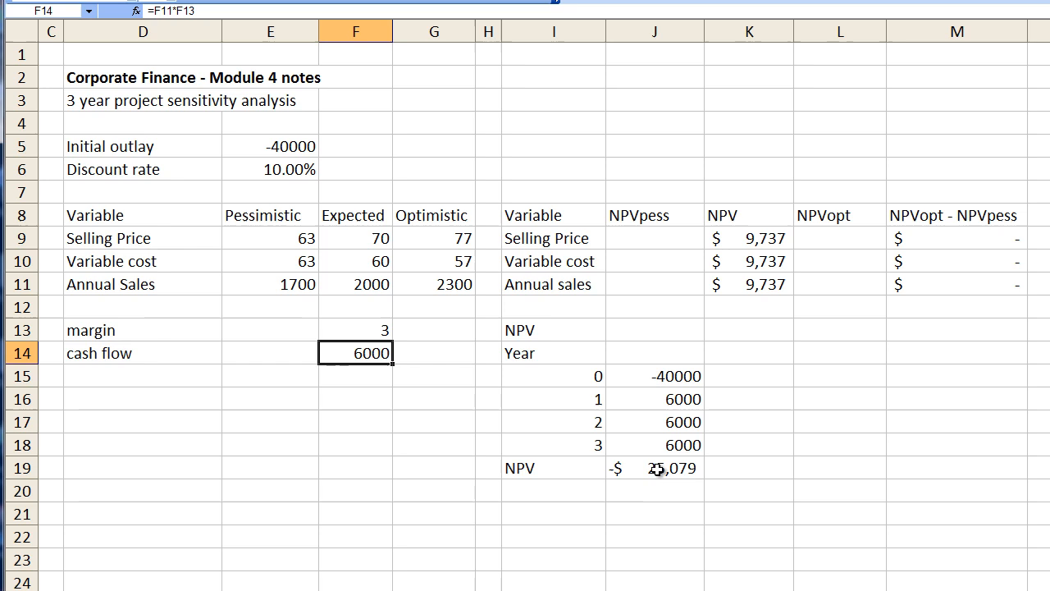
mouse_move(654, 260)
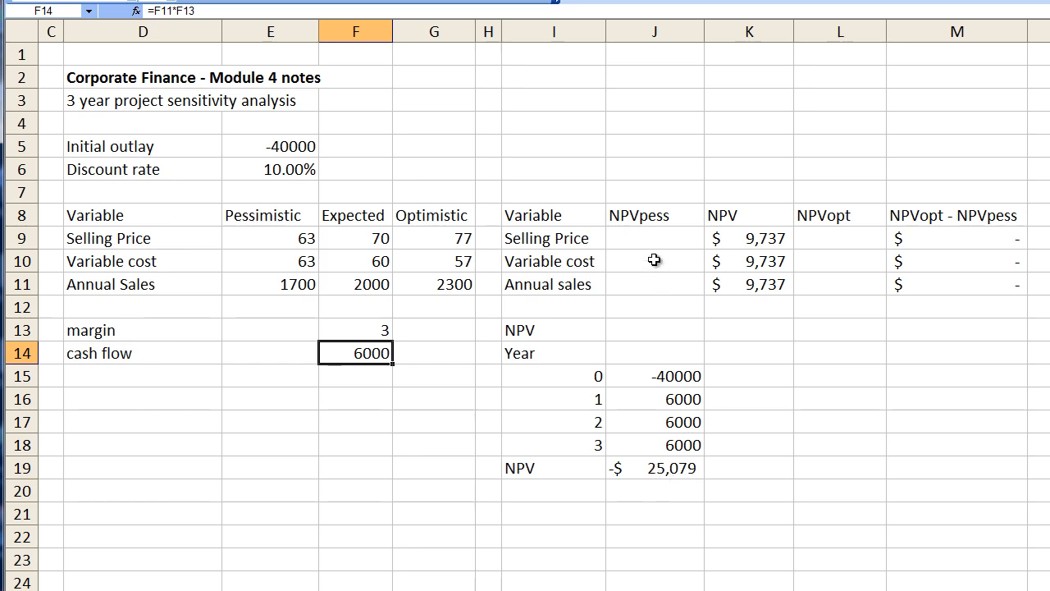
text(-25)
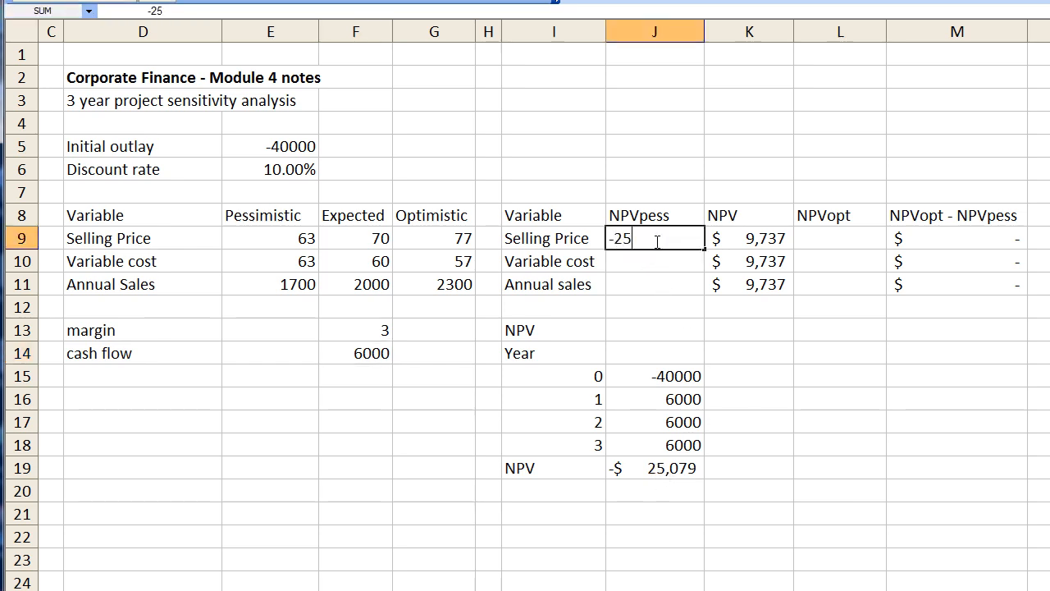
text(079+)
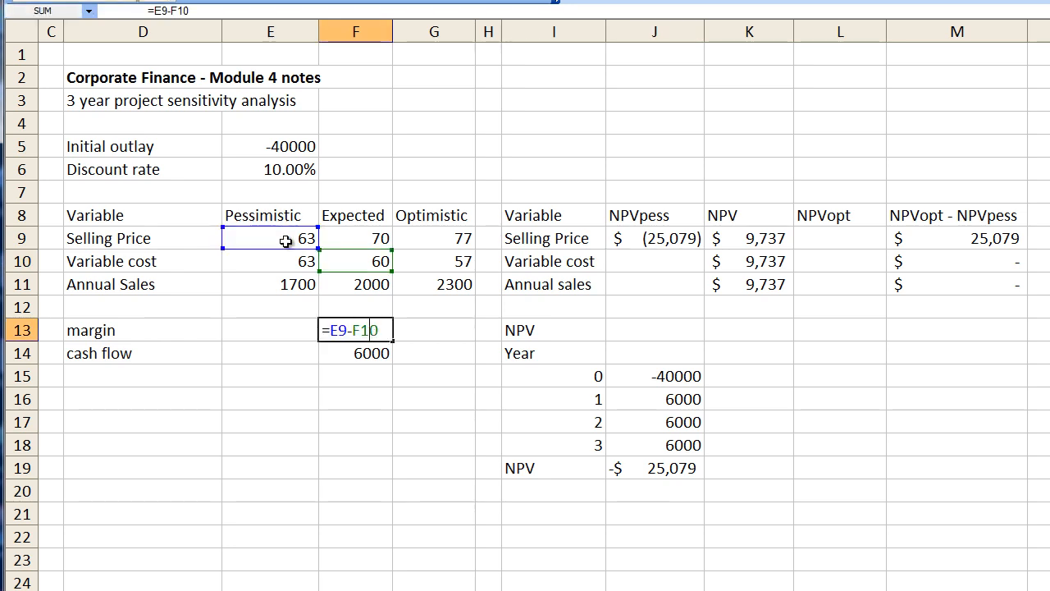
- Base the margin on pessimistic variable cost, confirm 14000 cash flows, and begin entering -5,184
click(356, 238)
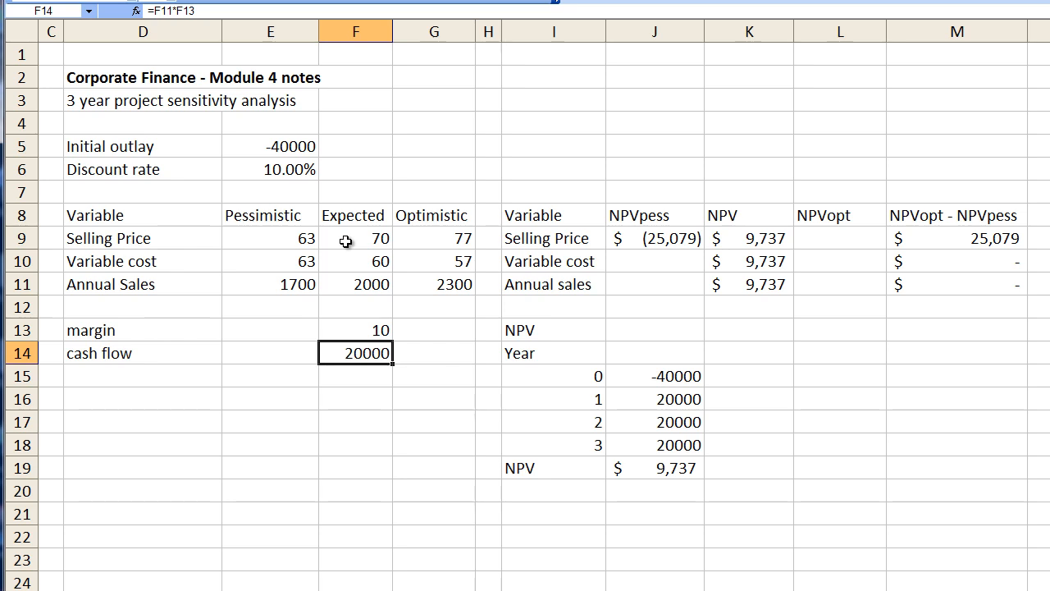
mouse_move(357, 261)
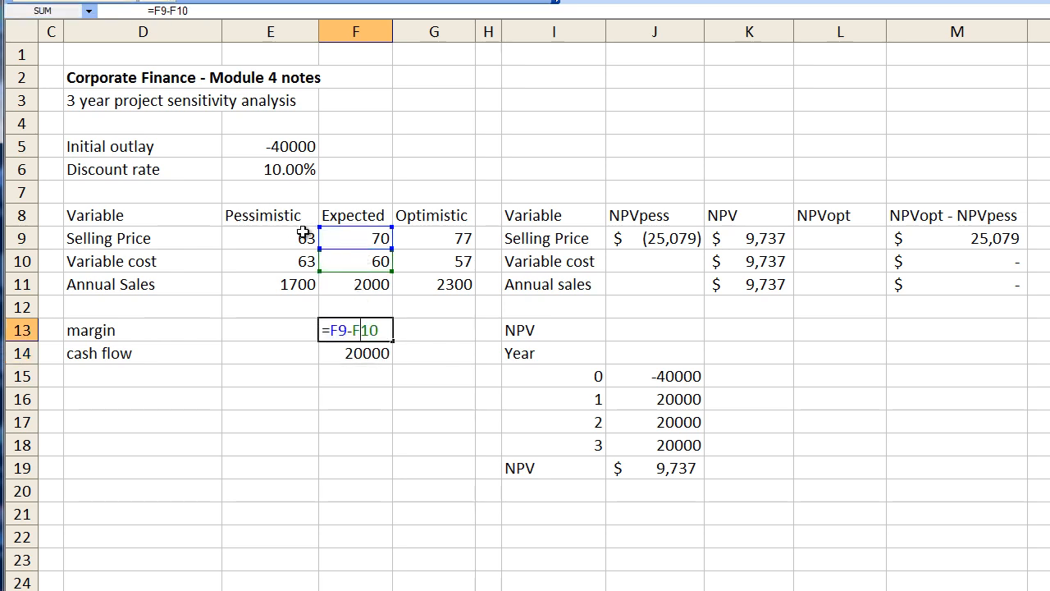
click(356, 261)
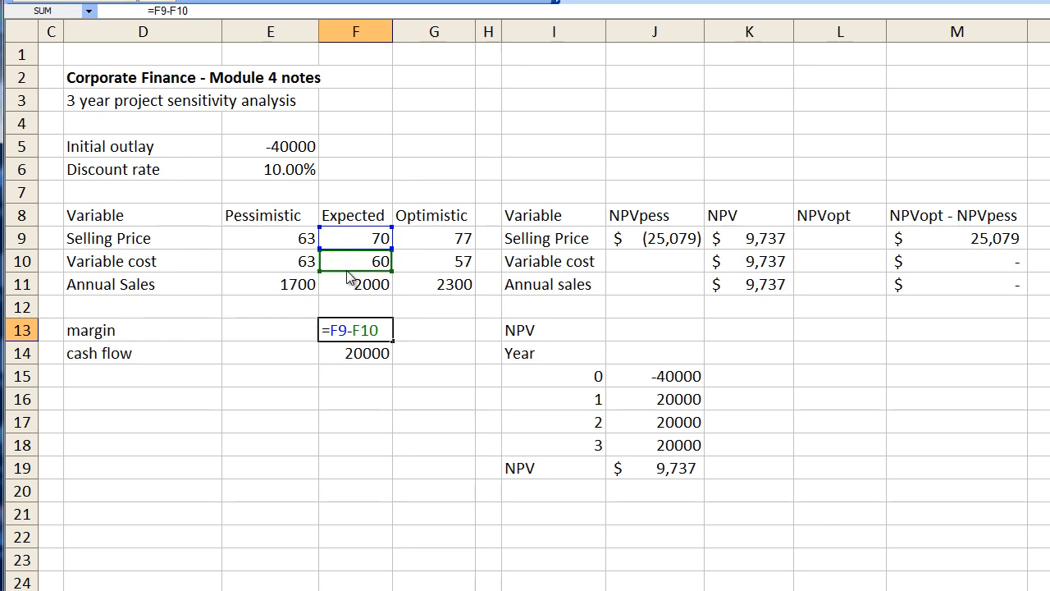
click(270, 260)
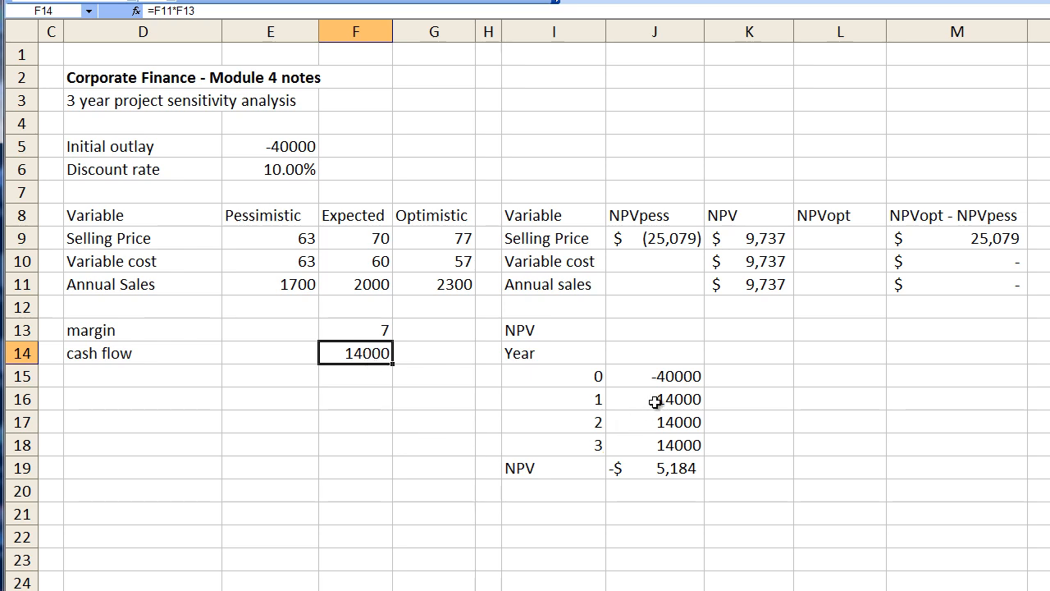
drag(654, 398, 654, 444)
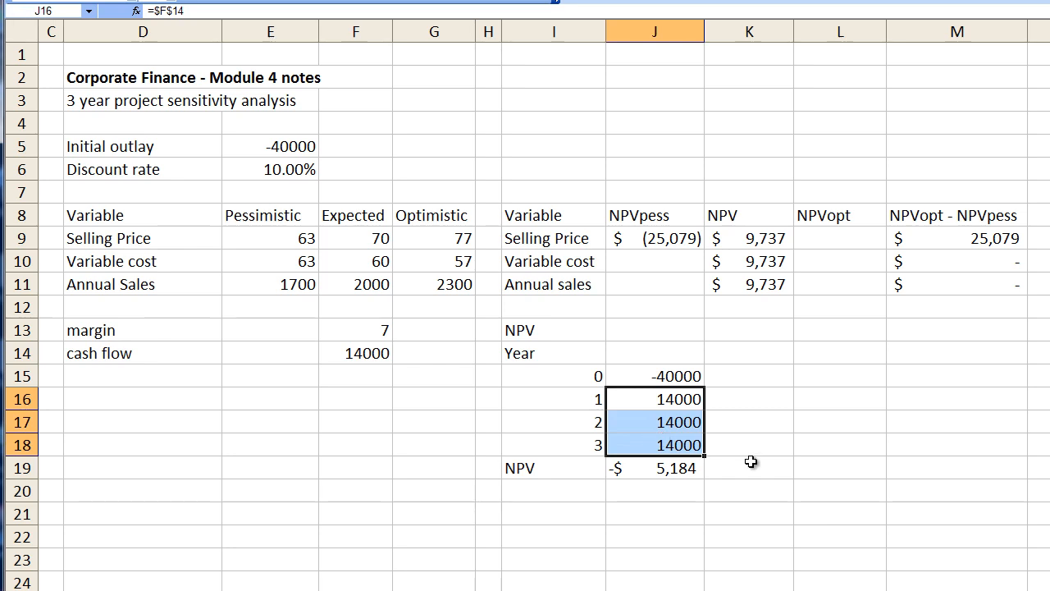
click(748, 445)
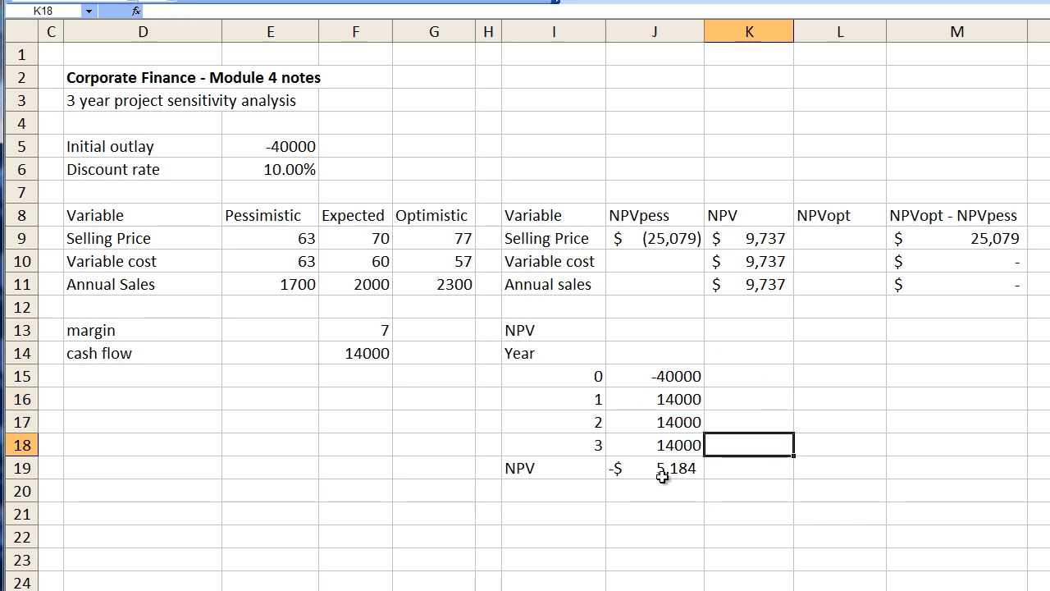
mouse_move(697, 467)
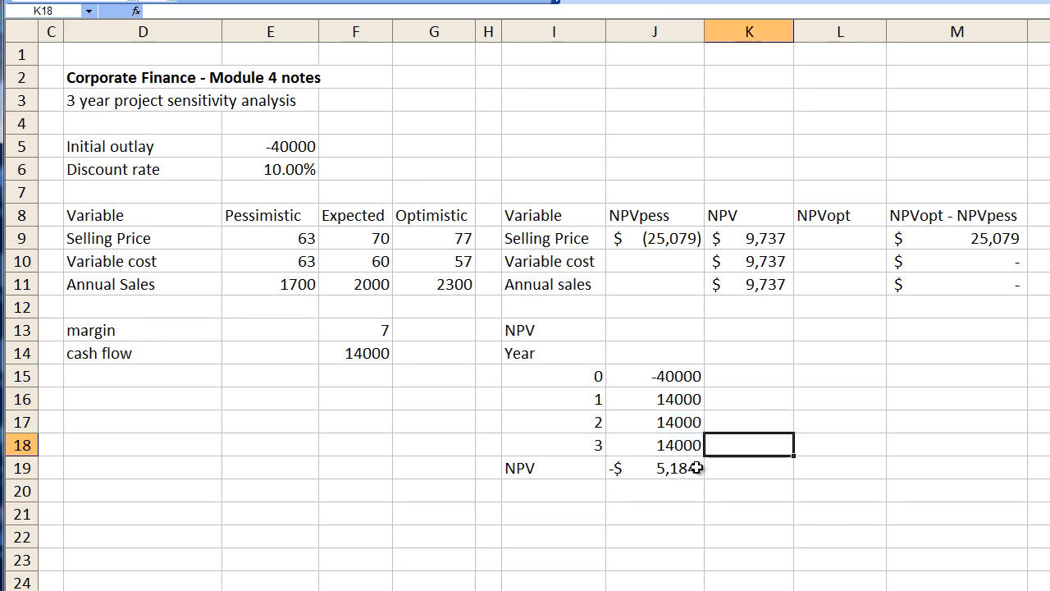
mouse_move(649, 264)
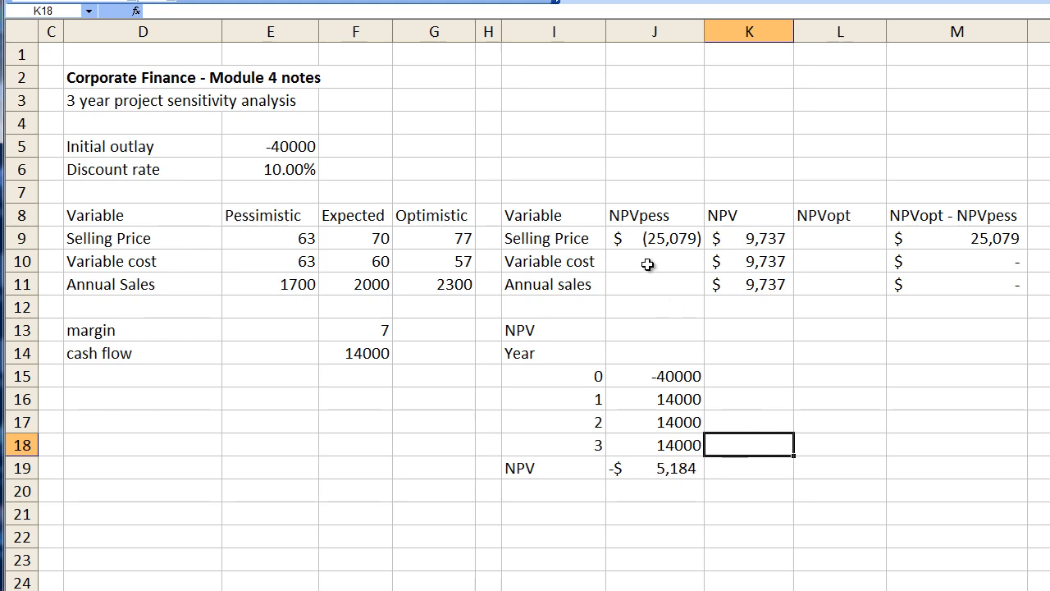
text(-5)
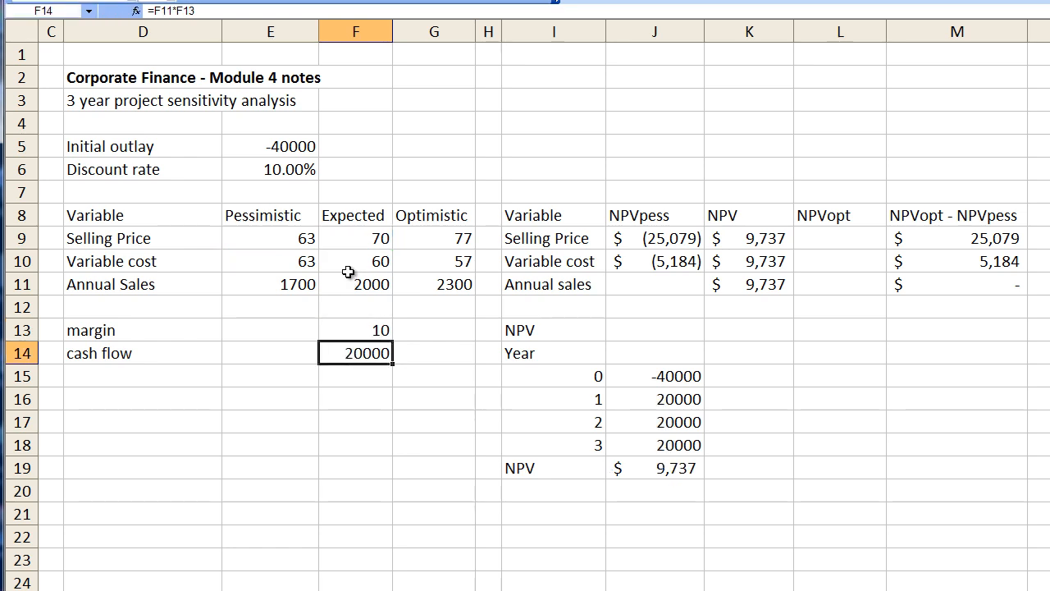
mouse_move(371, 289)
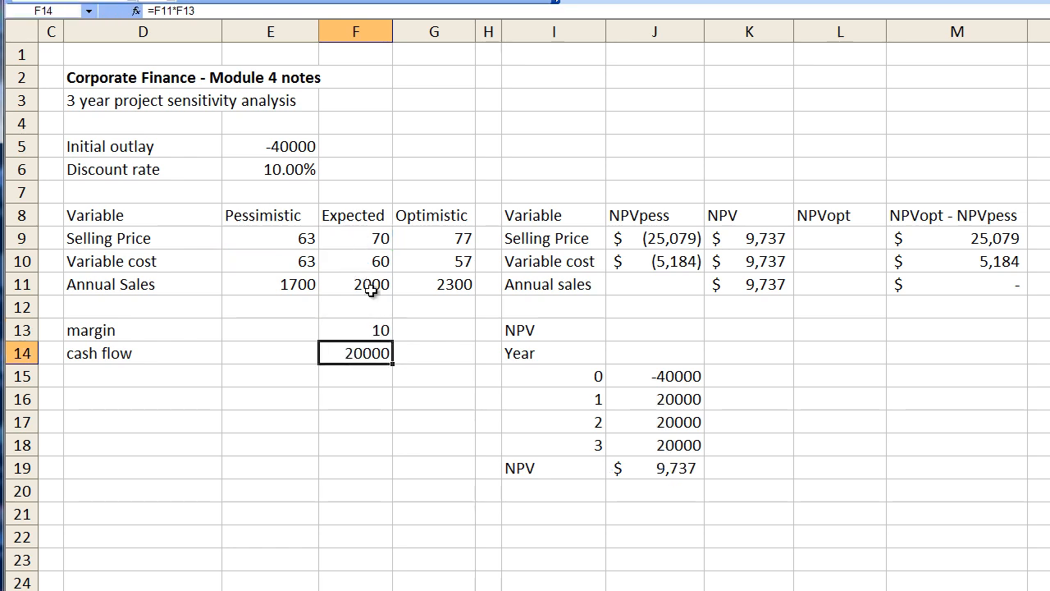
- Base cash flow on pessimistic annual sales and record its 2,276 NPV in the table
click(356, 284)
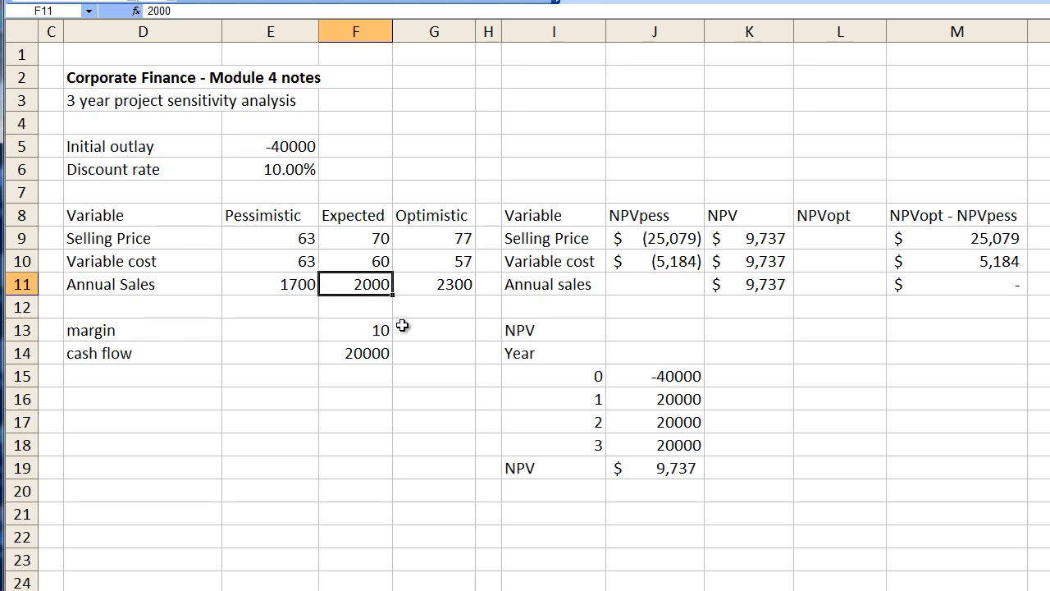
mouse_move(372, 356)
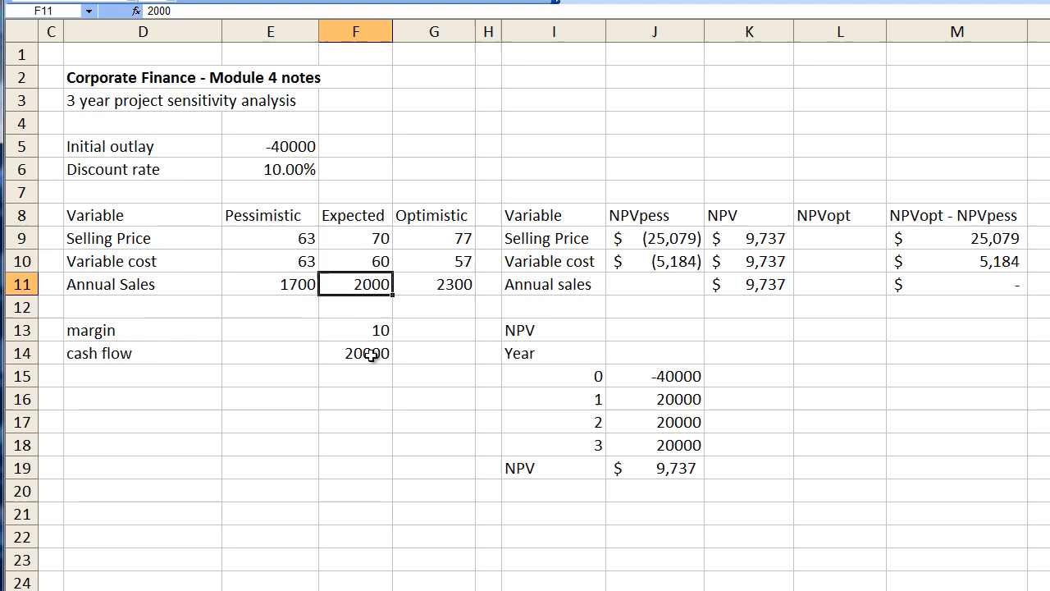
text(=F11*F13)
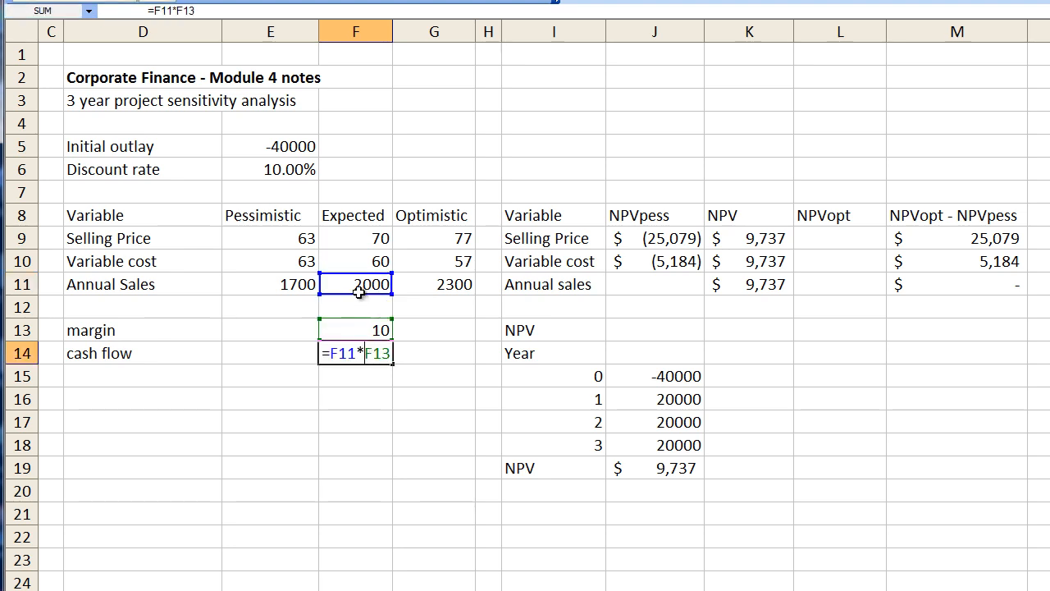
click(270, 284)
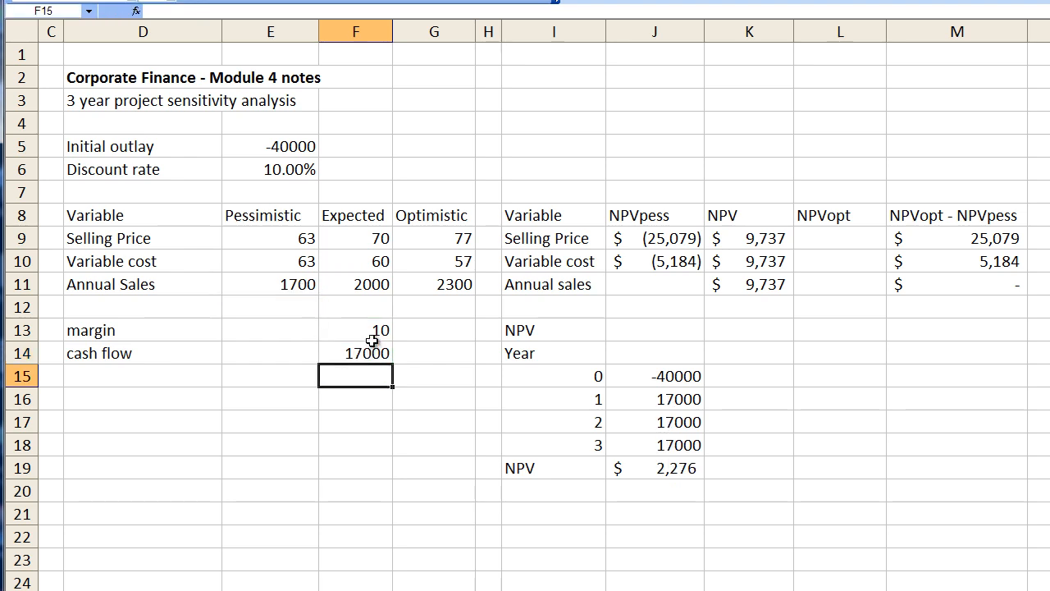
mouse_move(376, 271)
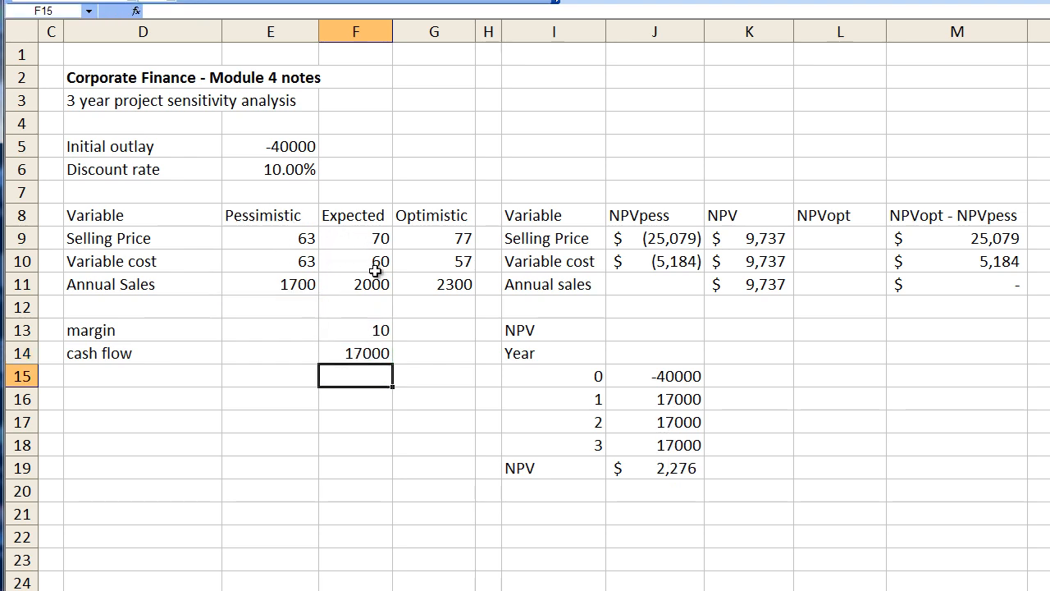
mouse_move(375, 241)
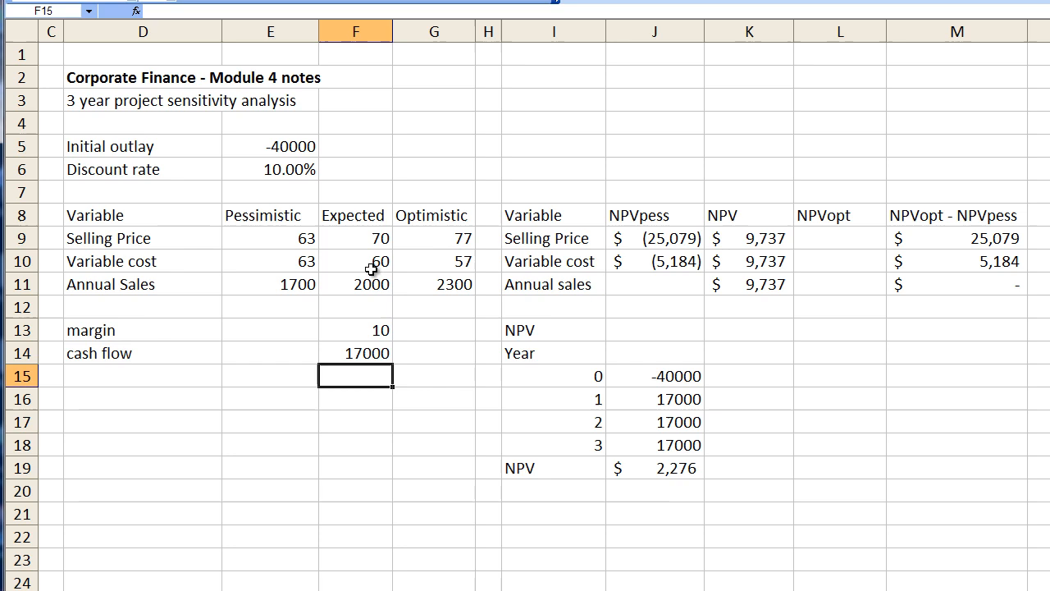
mouse_move(375, 293)
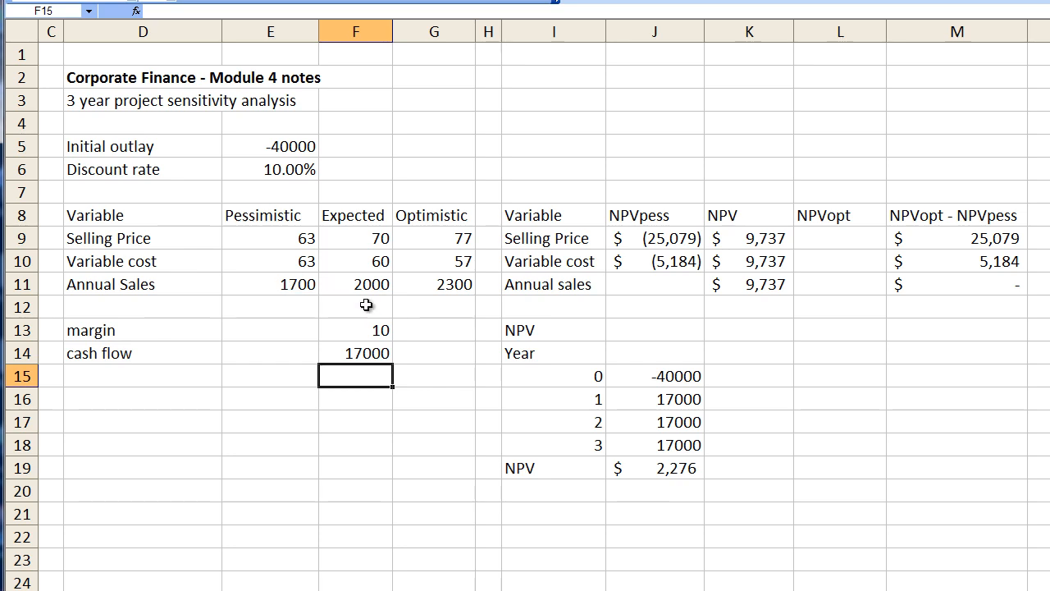
mouse_move(371, 368)
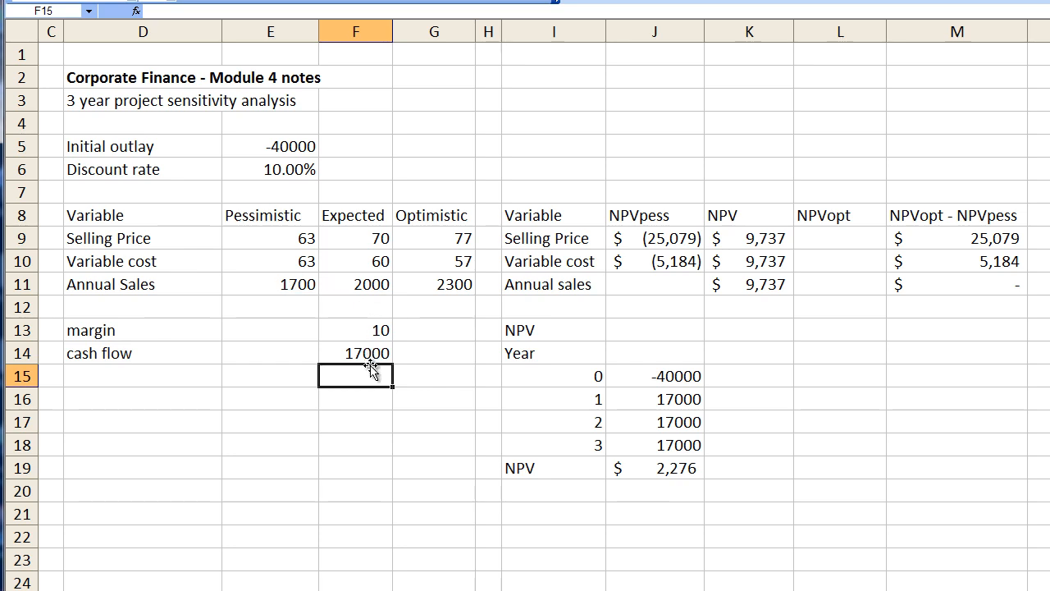
mouse_move(644, 450)
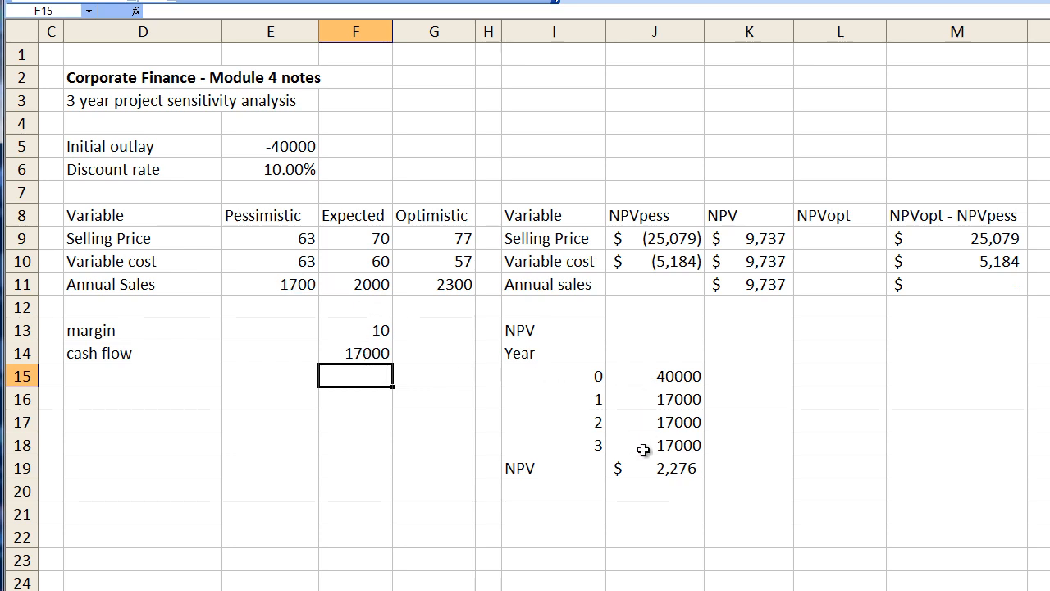
click(654, 284)
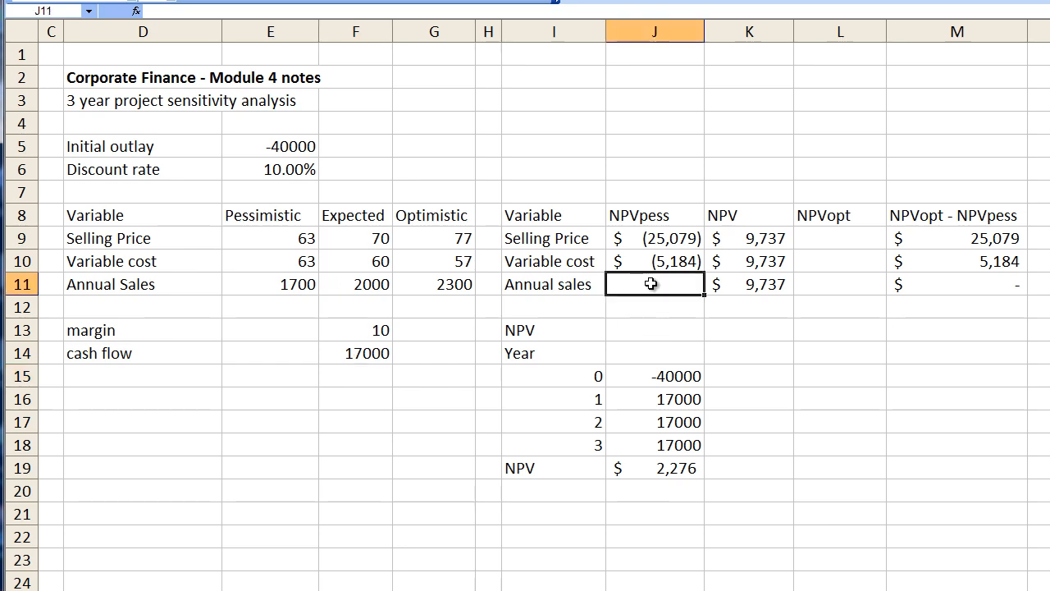
text(22)
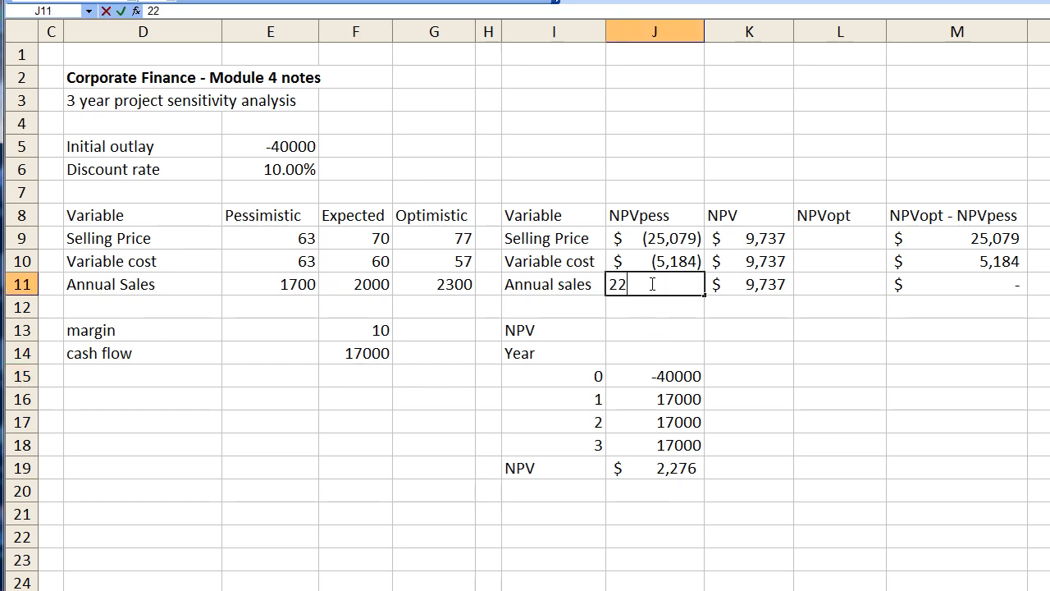
key(enter)
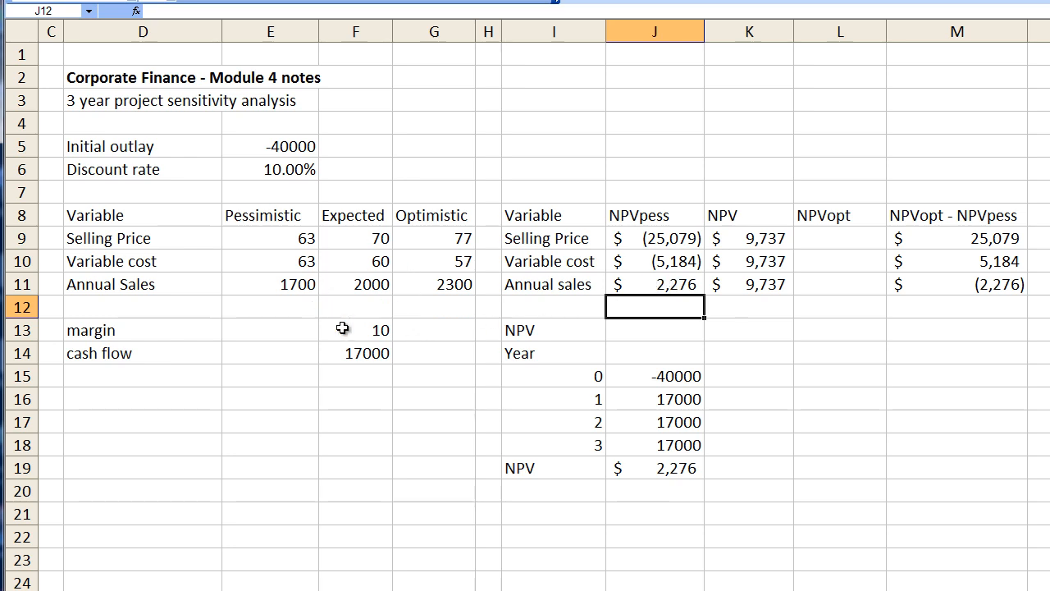
- Point the cash flow formula back at expected annual sales (=F11*F13)
text(=E11*F13)
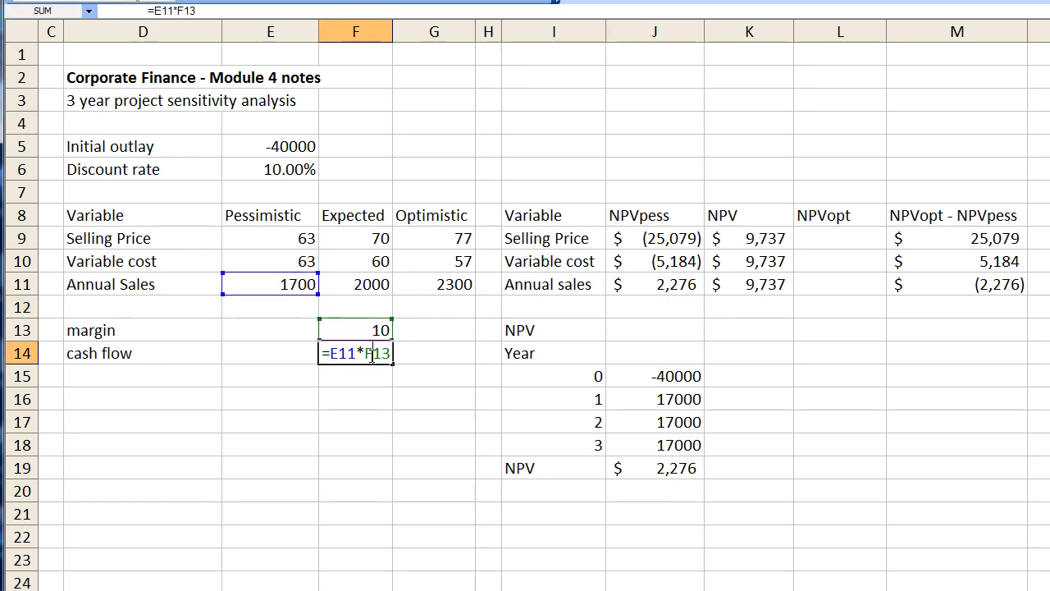
click(355, 284)
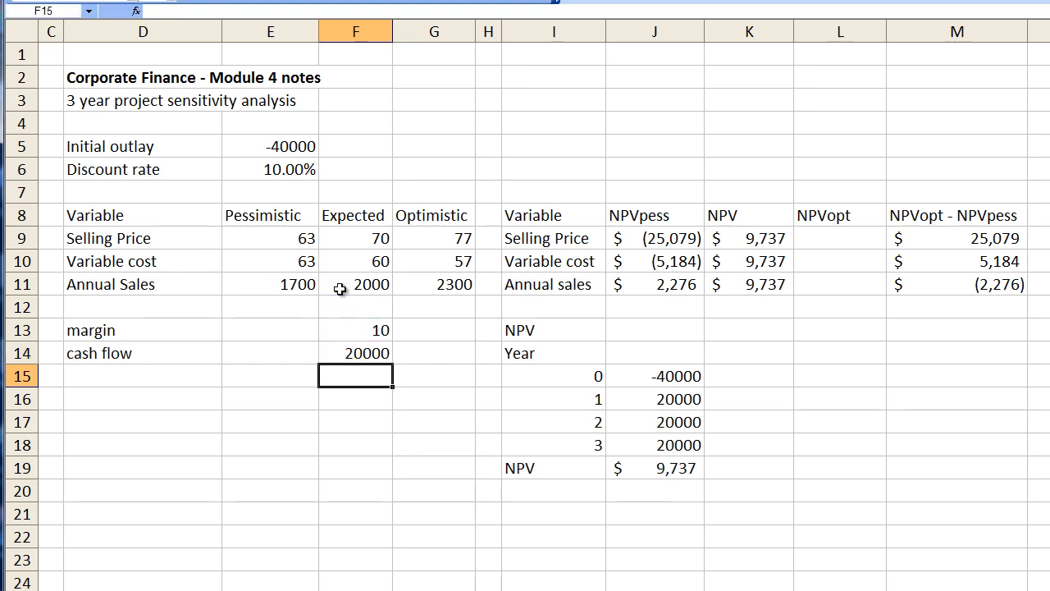
mouse_move(547, 471)
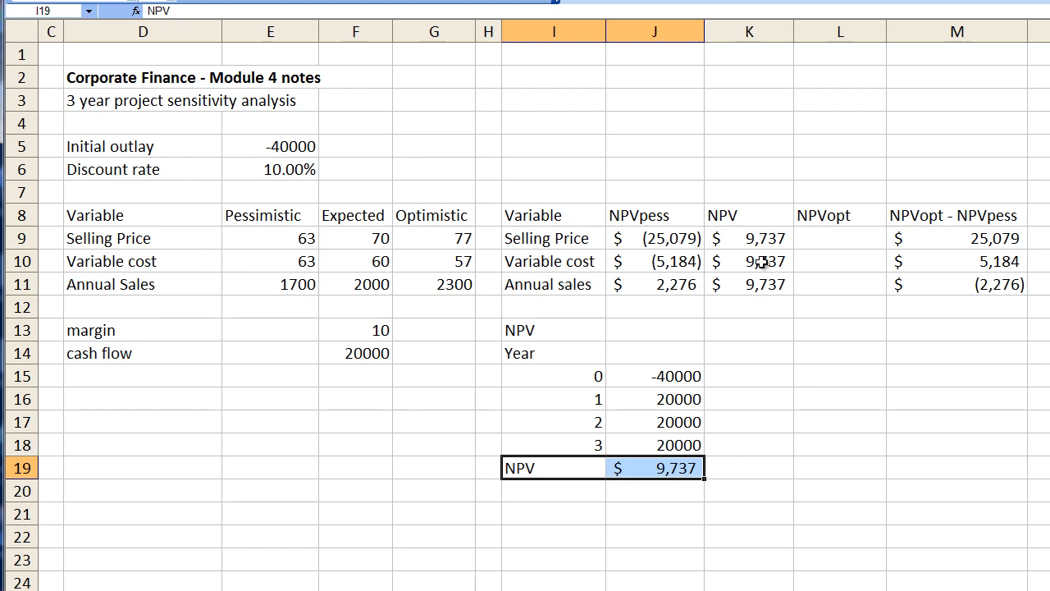
mouse_move(422, 378)
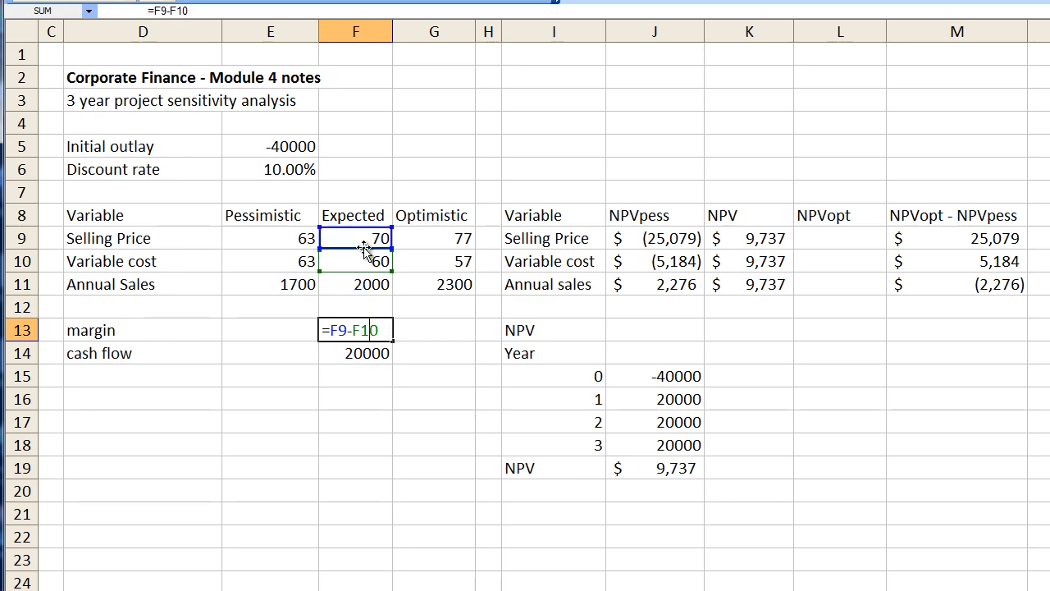
- Base the margin on optimistic selling price (=G9-F10) and record its 44,553 NPV
click(434, 238)
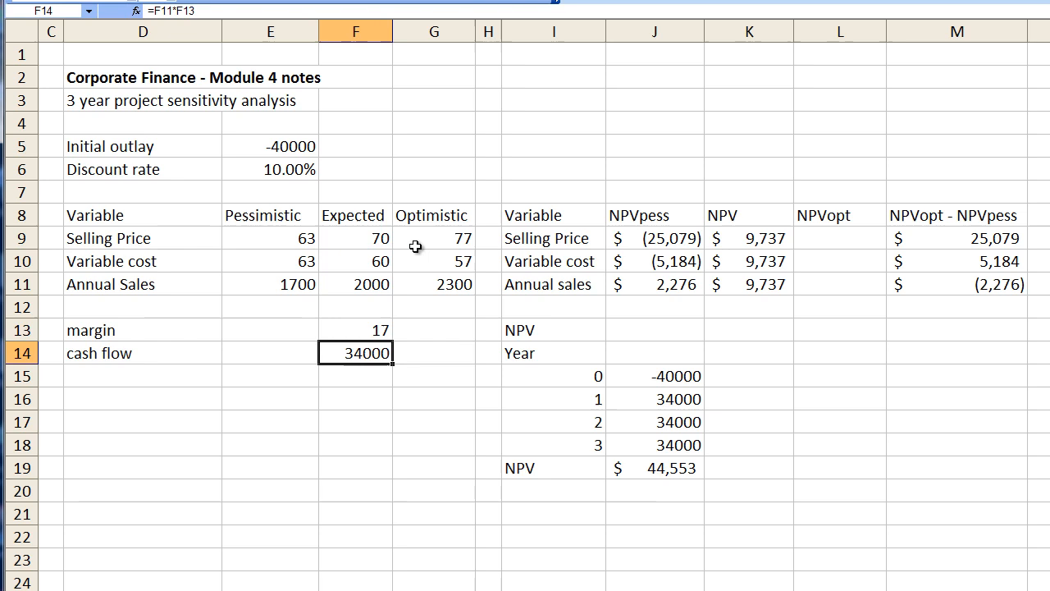
mouse_move(353, 362)
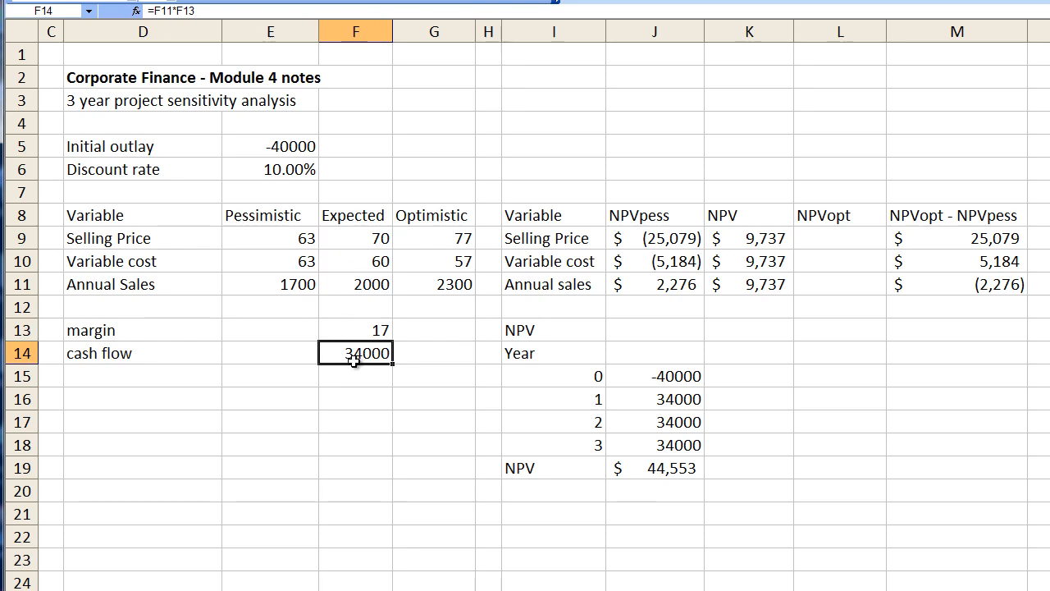
mouse_move(608, 471)
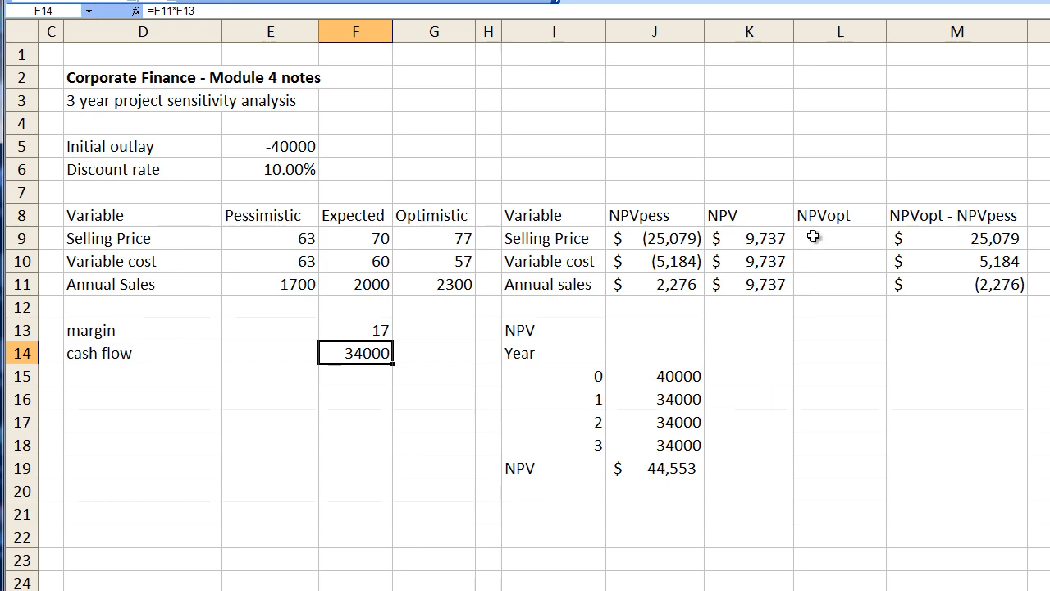
click(554, 238)
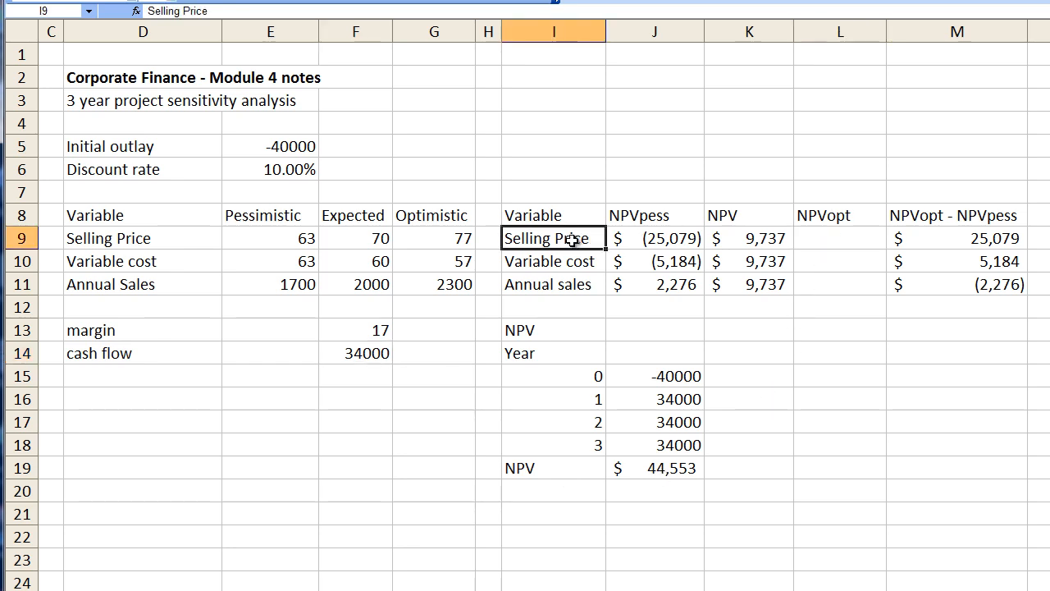
click(839, 238)
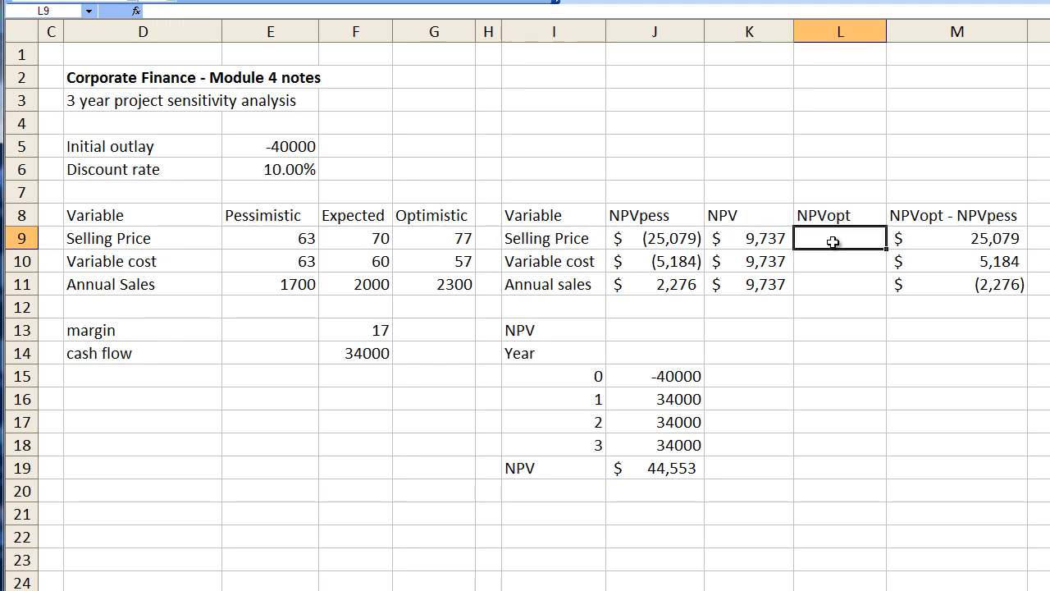
text(44553)
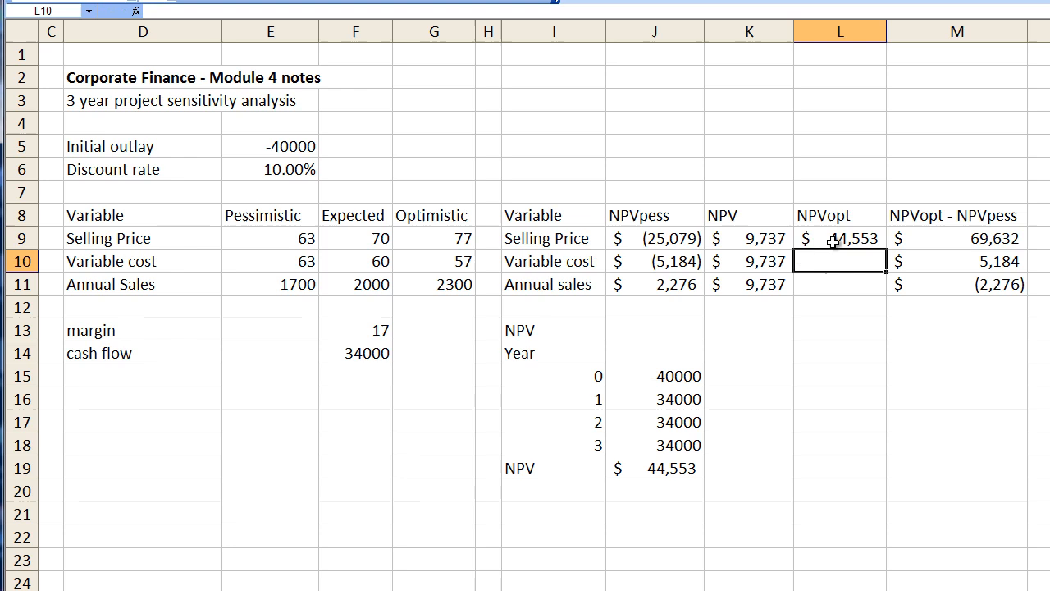
text(=G9-F10)
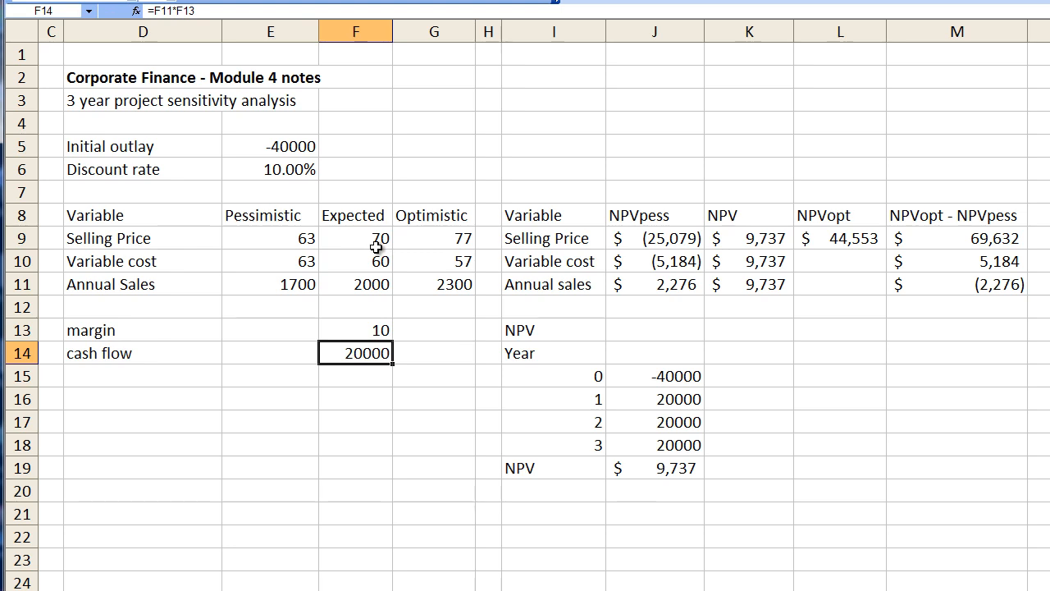
mouse_move(367, 263)
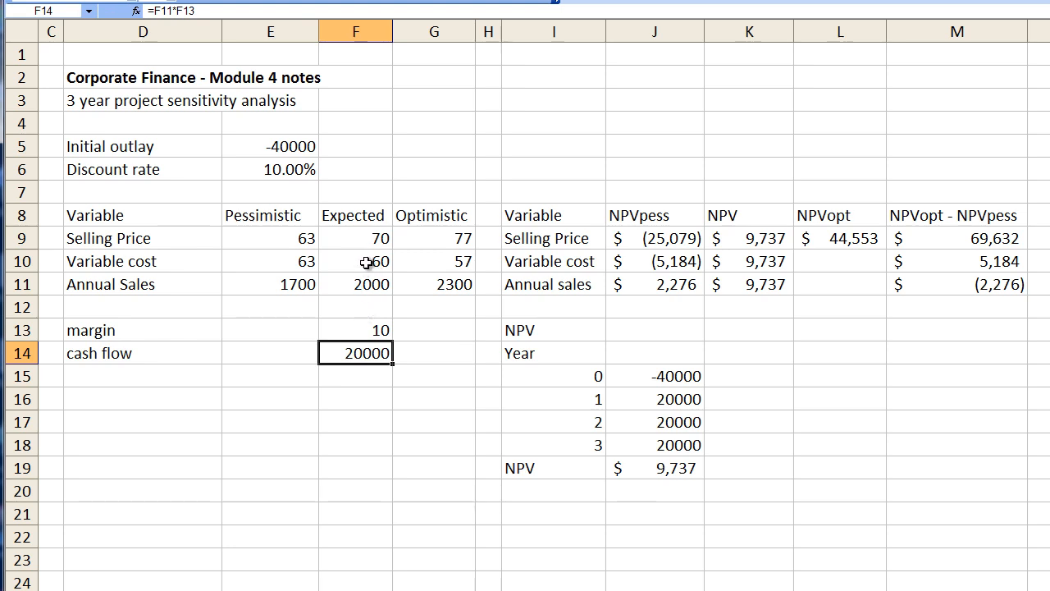
mouse_move(449, 261)
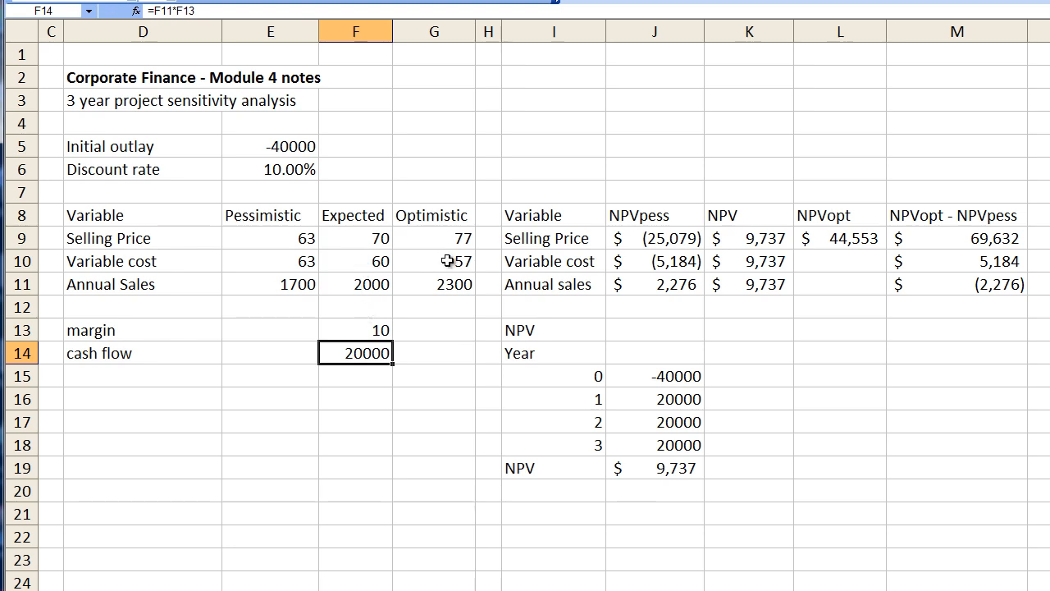
mouse_move(461, 272)
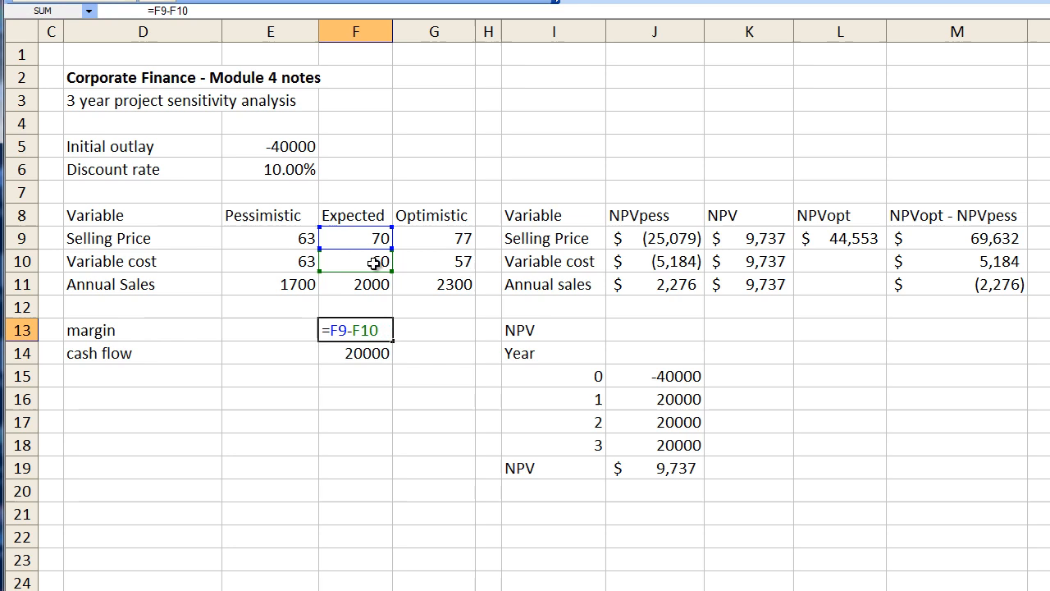
- Switch the margin to optimistic variable cost (=F9-G10), giving margin 13 and NPV 24,658
click(435, 261)
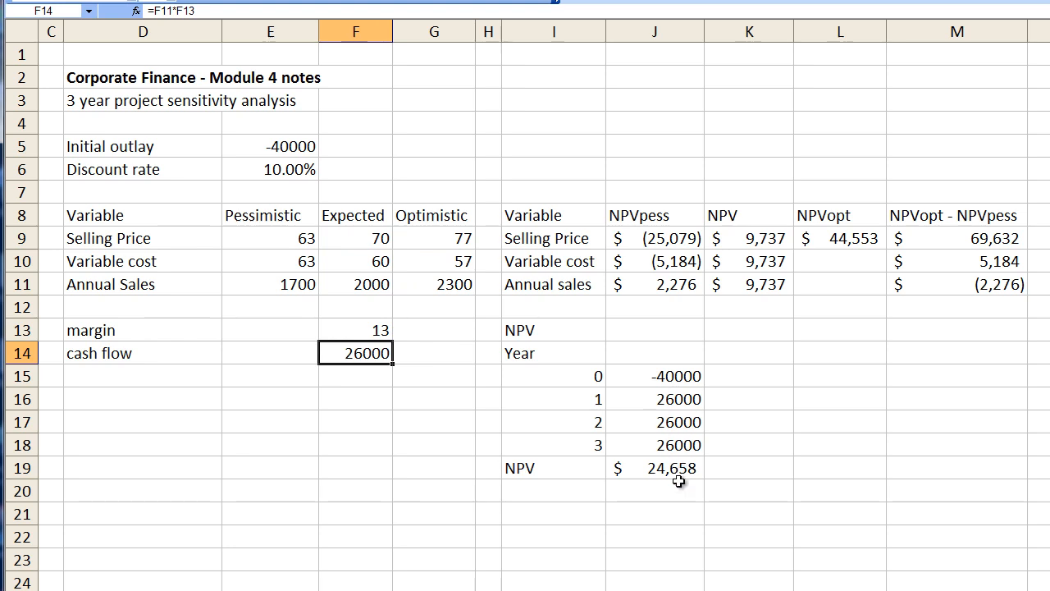
mouse_move(840, 265)
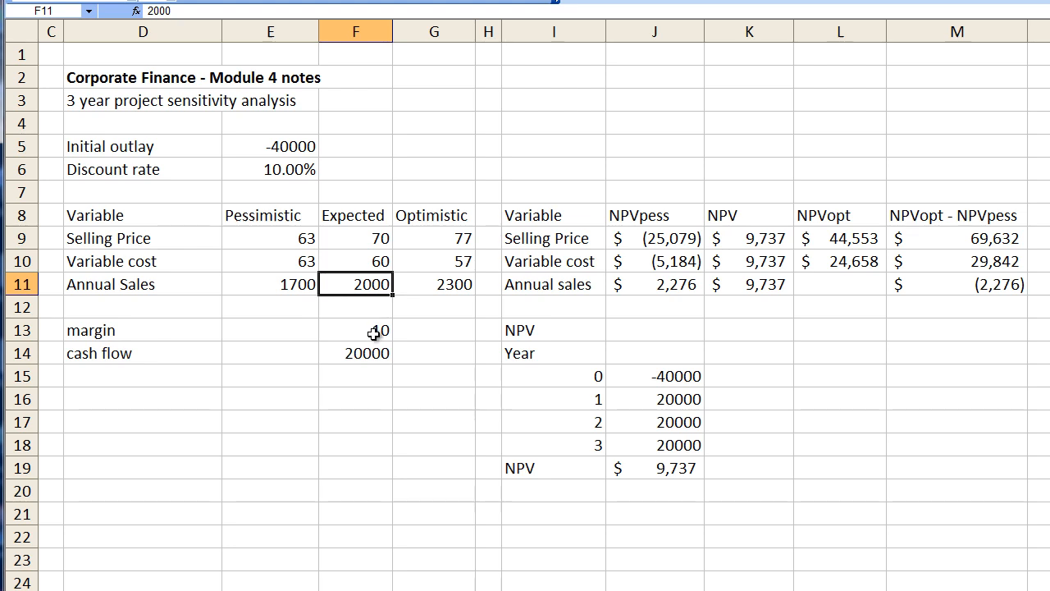
mouse_move(376, 361)
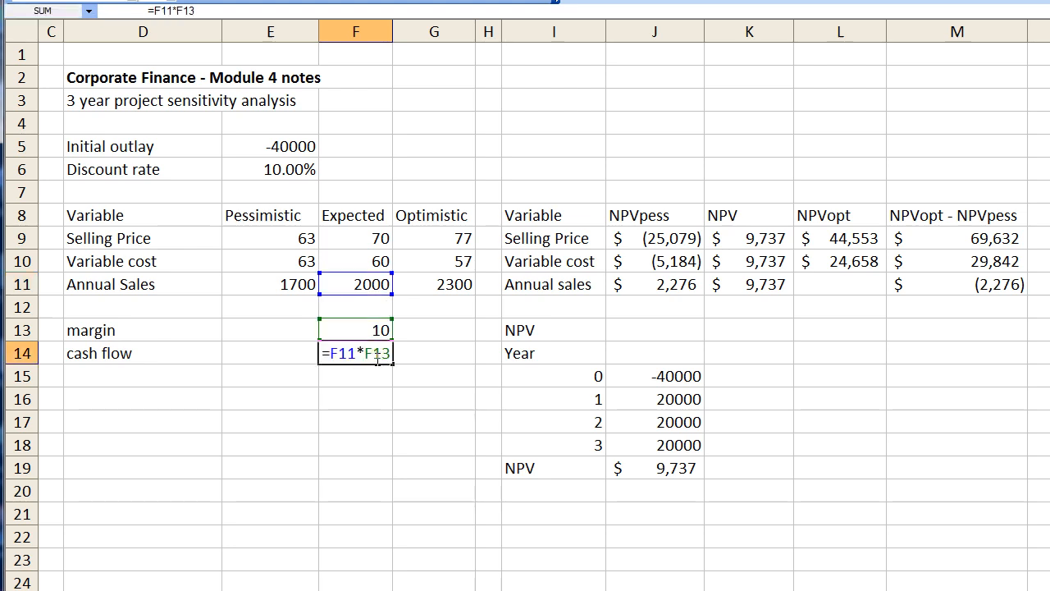
- Base cash flow on optimistic annual sales, check yearly flows, and enter the 17,198 NPV
click(434, 284)
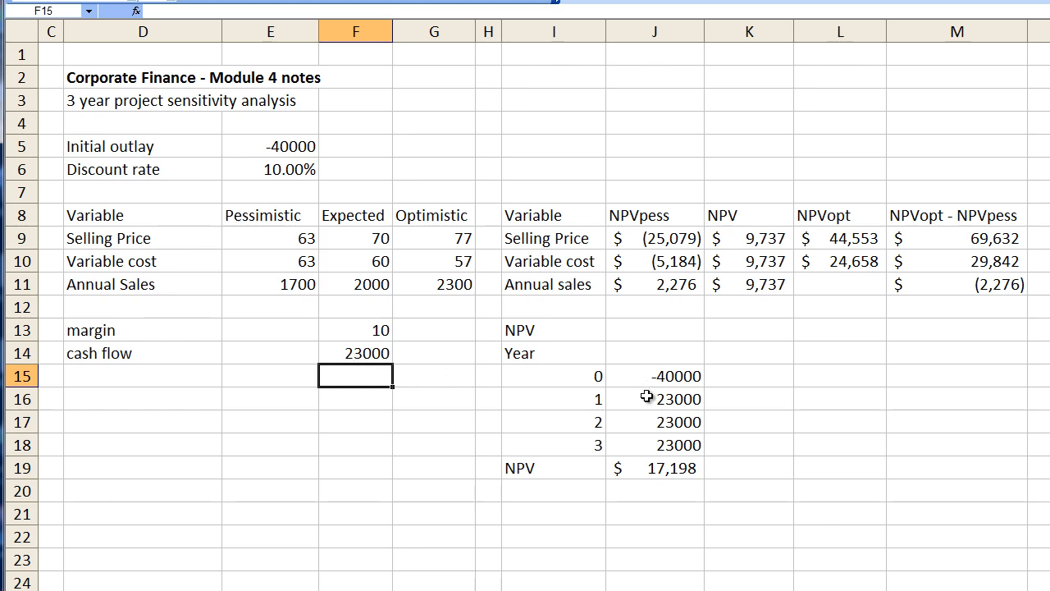
drag(654, 399, 654, 444)
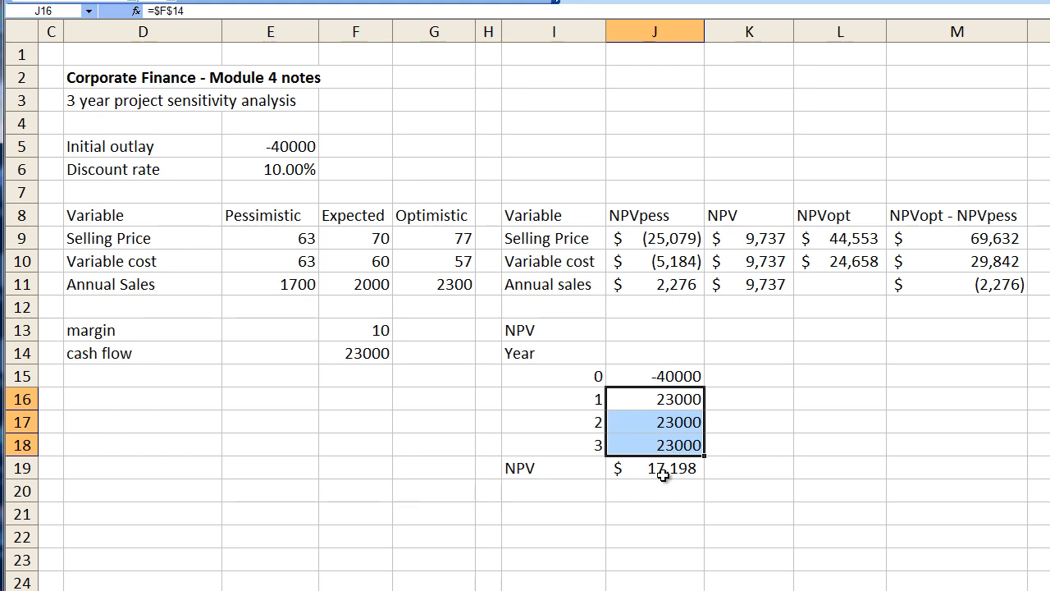
click(838, 284)
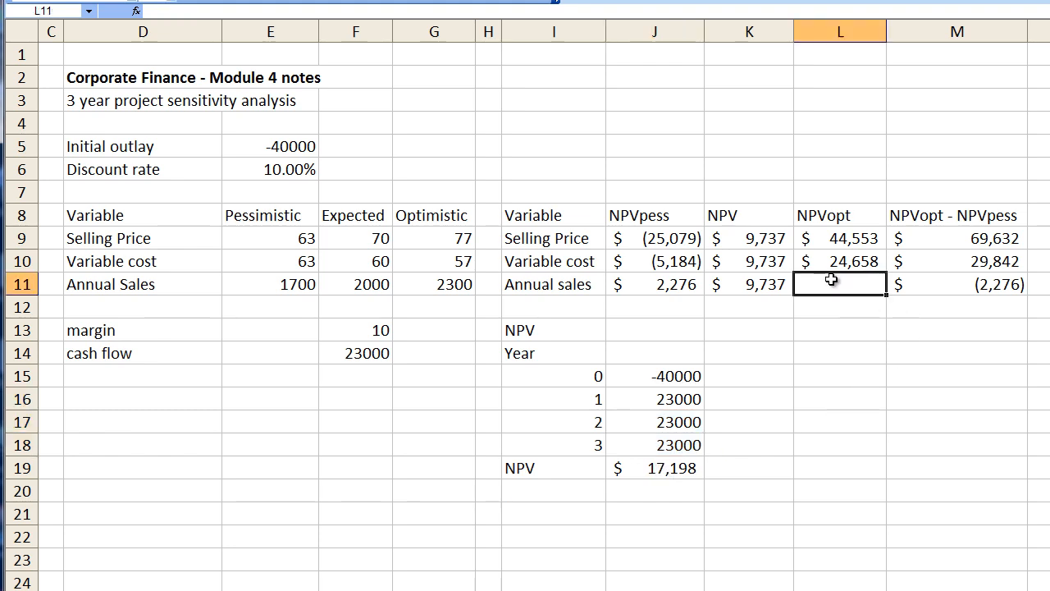
text(171)
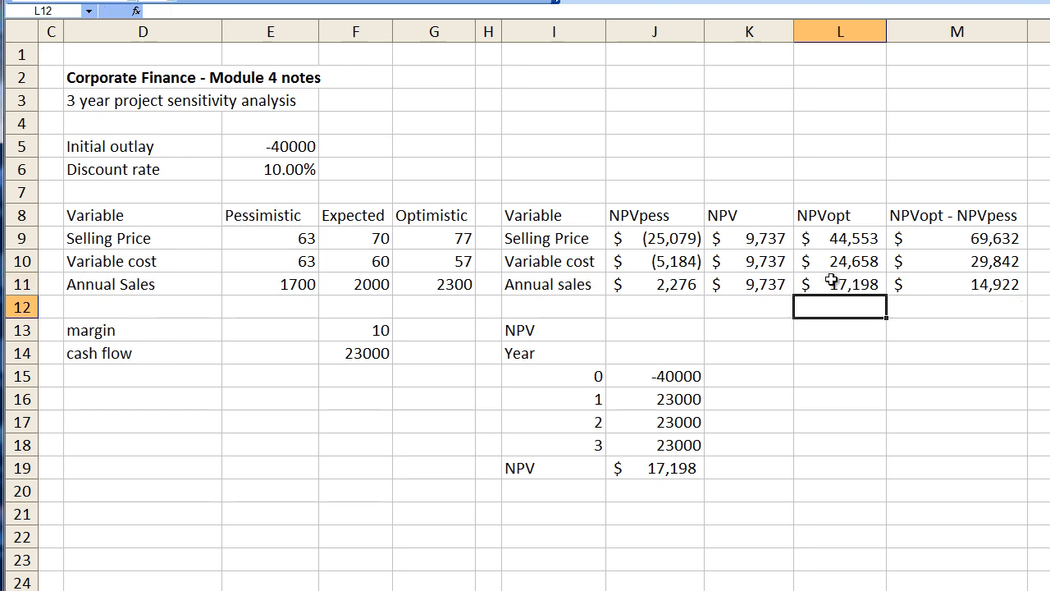
mouse_move(818, 283)
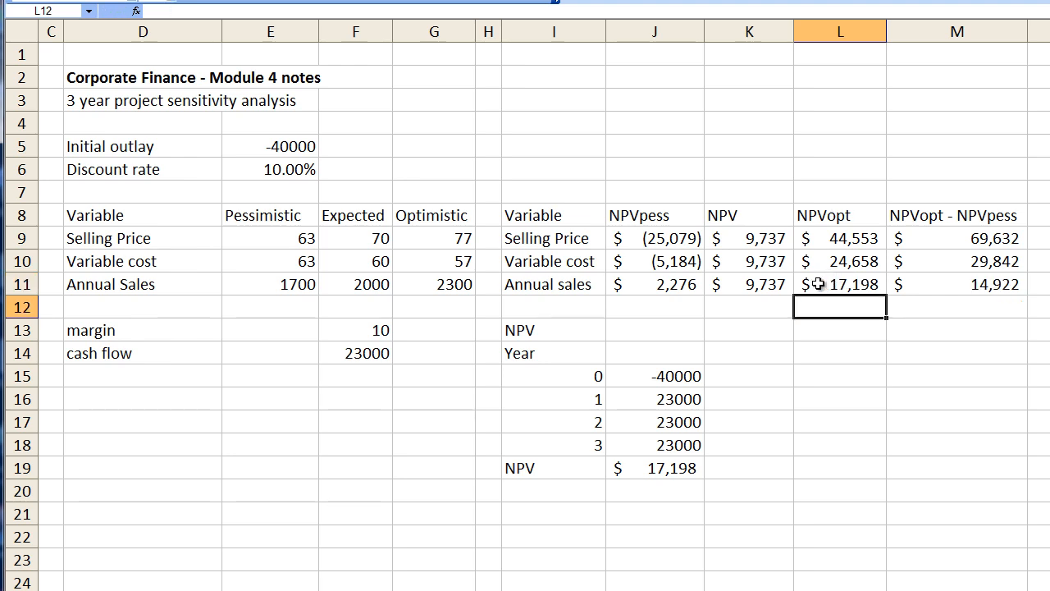
mouse_move(772, 247)
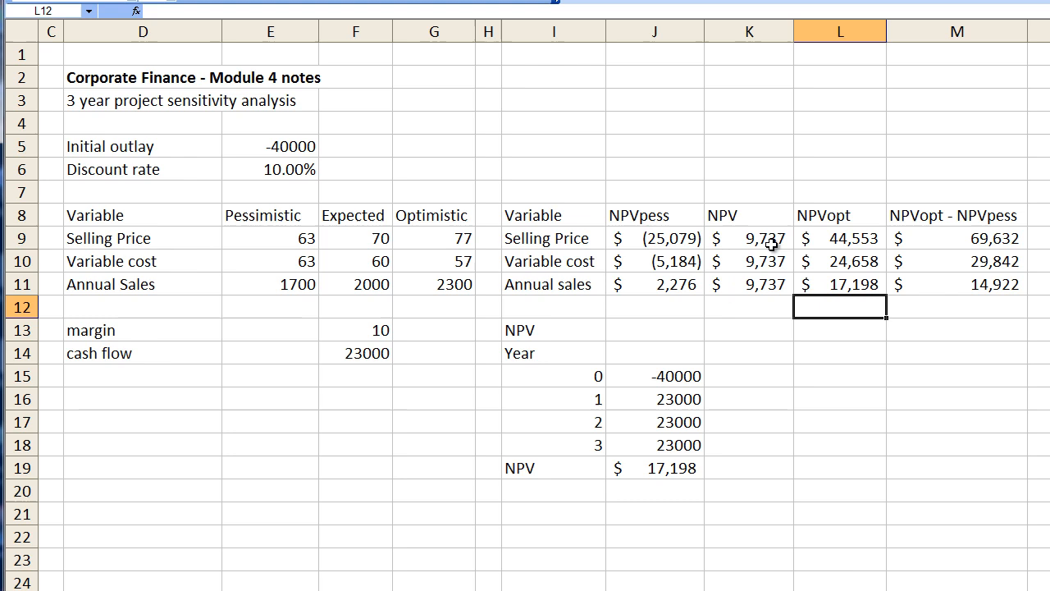
mouse_move(840, 285)
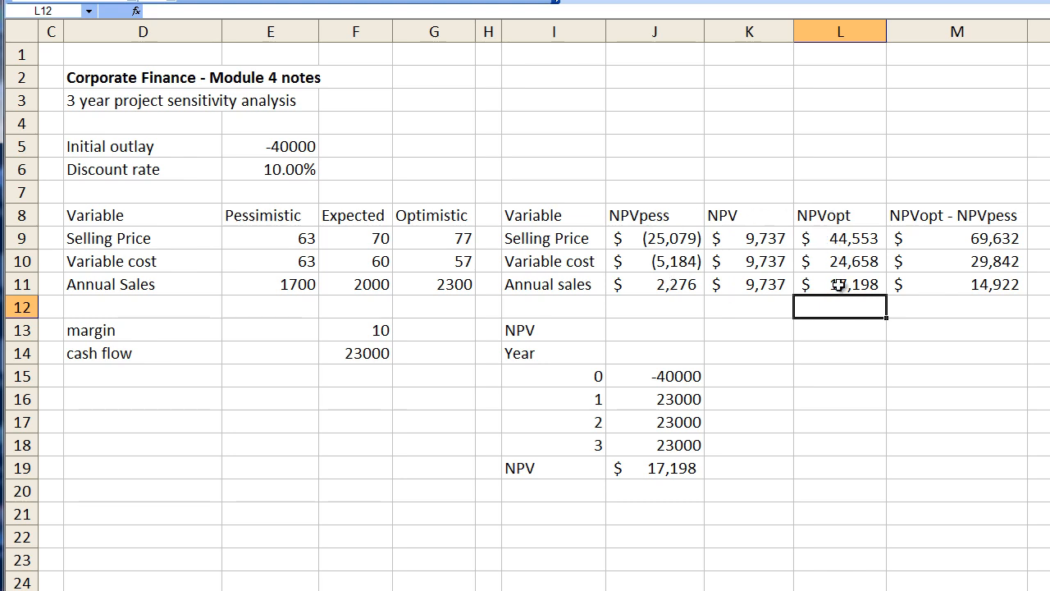
click(840, 353)
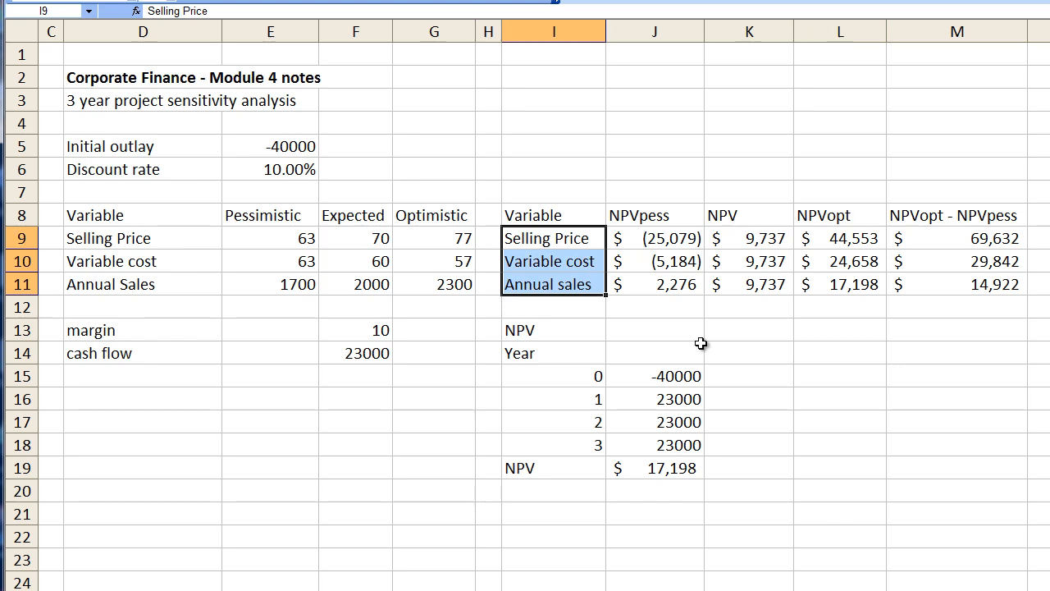
click(957, 238)
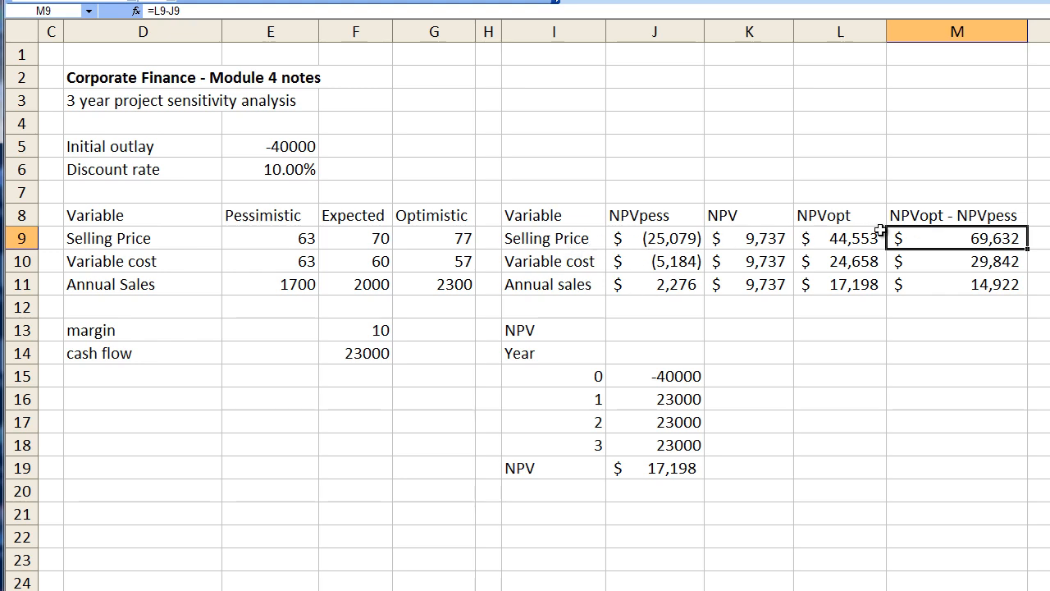
mouse_move(938, 243)
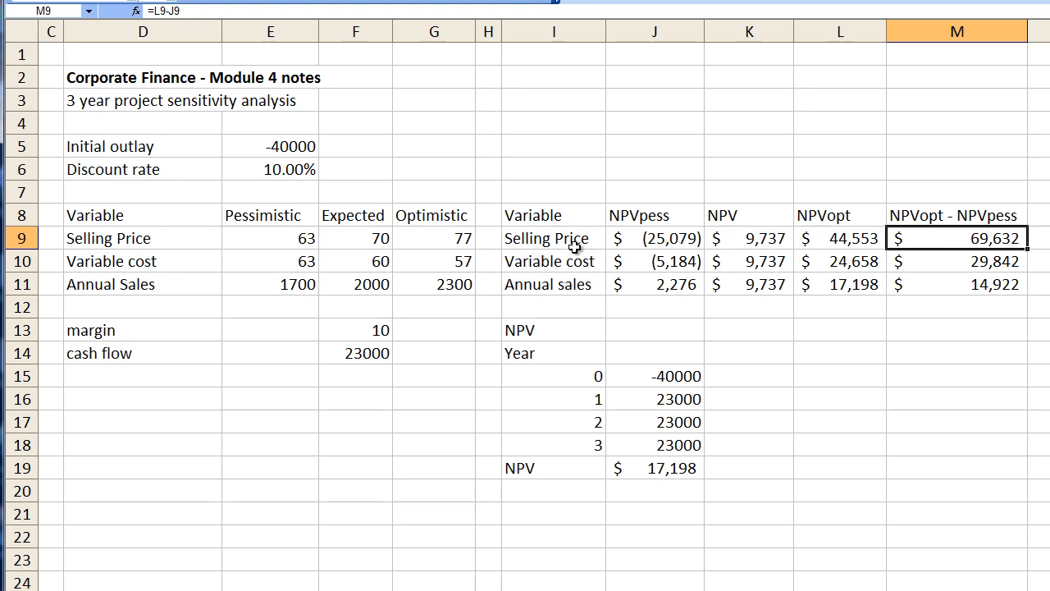
mouse_move(571, 242)
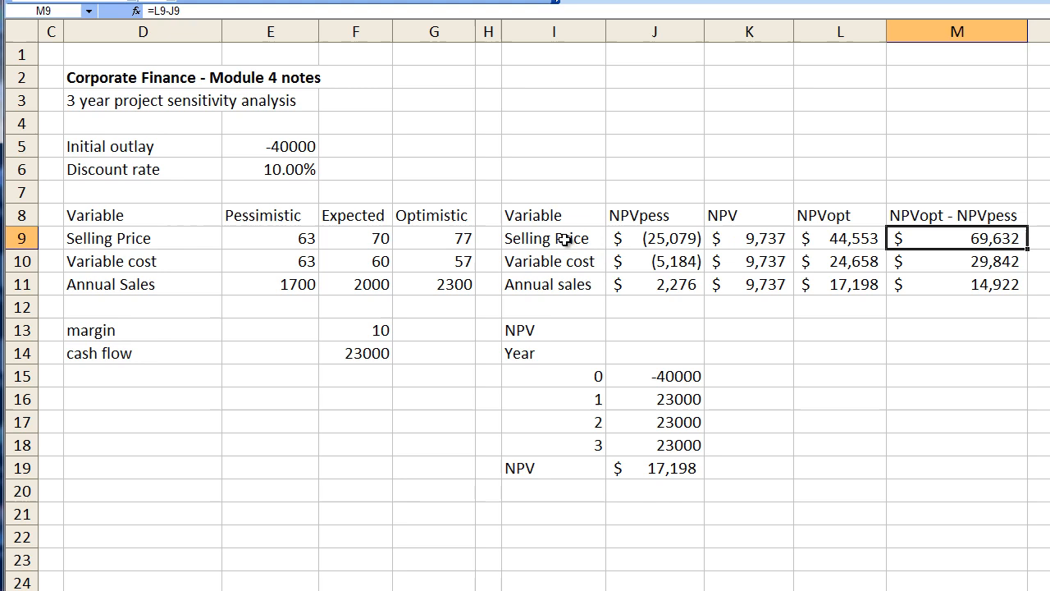